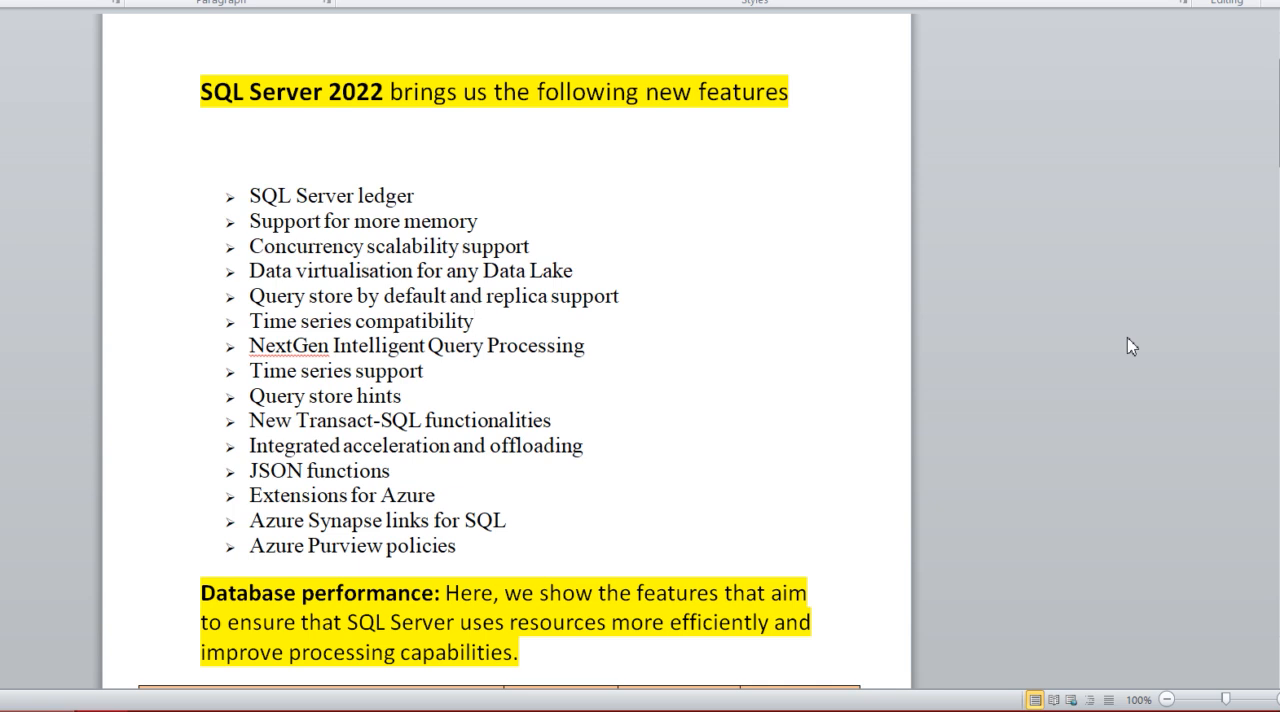
# - Scroll down until the SQL Server 2017/2019/2022 Database performance comparison table is fully visible
pyautogui.click(474, 321)
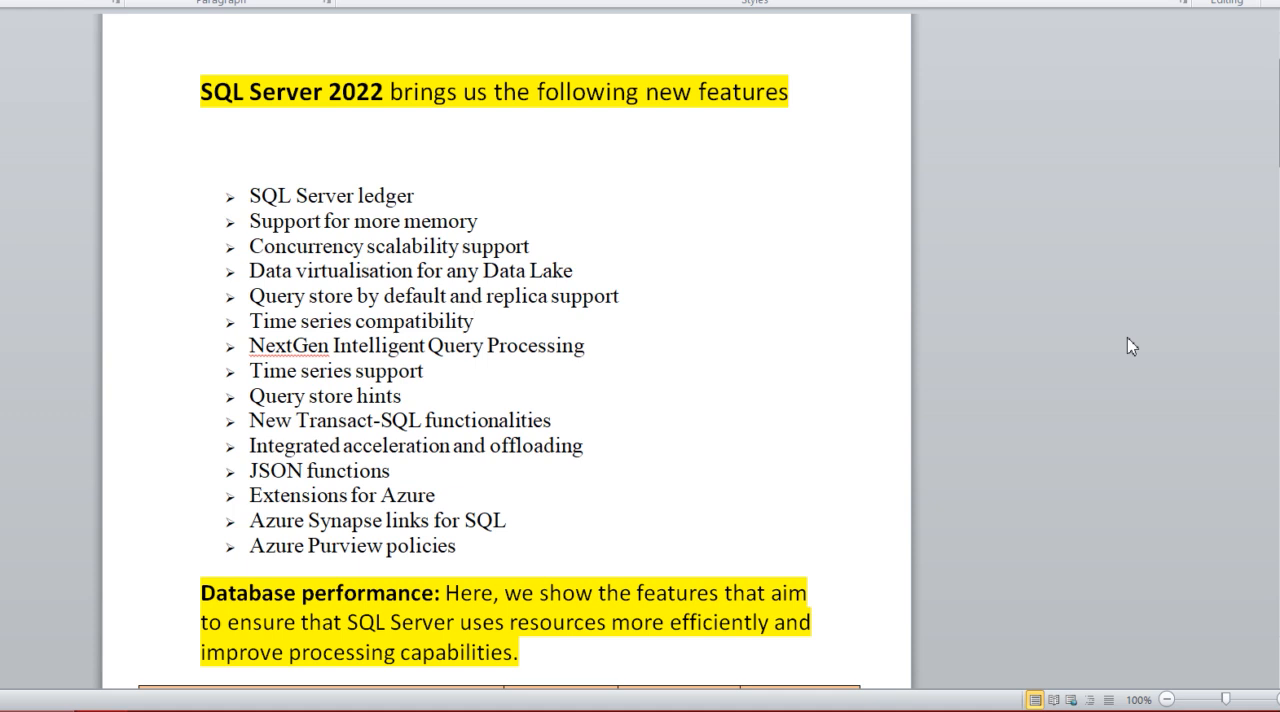
pyautogui.click(475, 321)
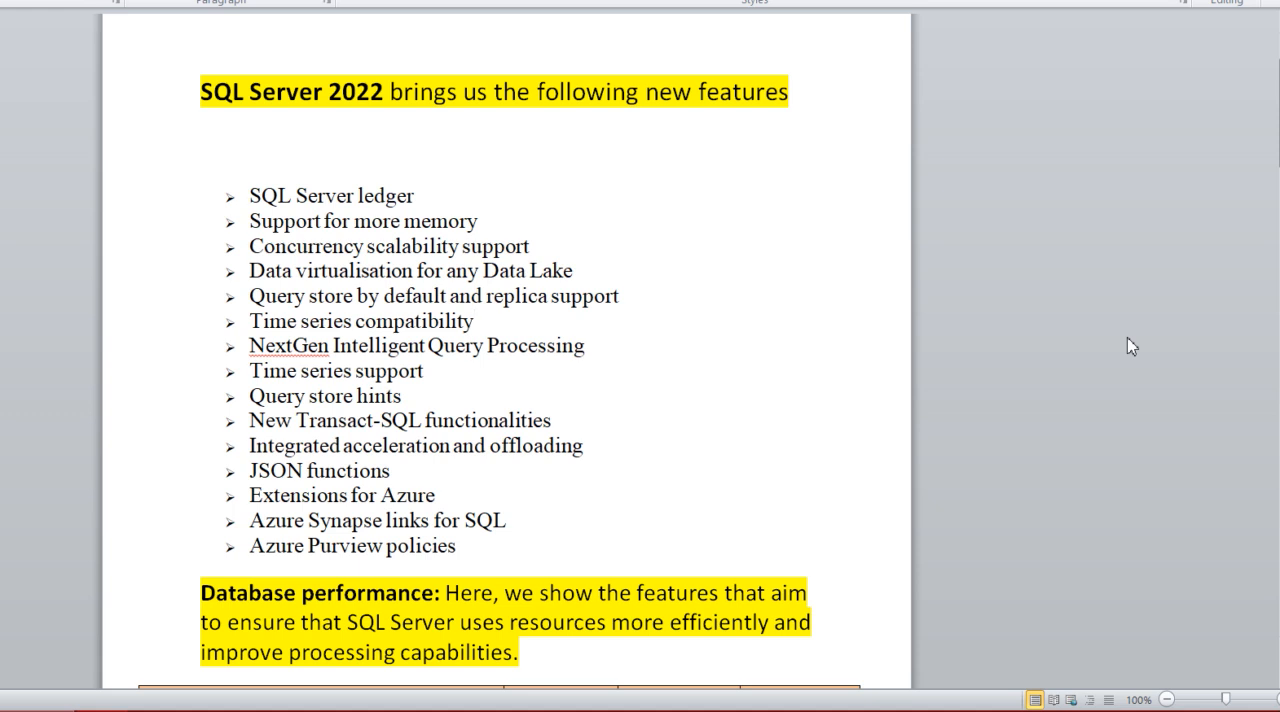
pyautogui.click(475, 321)
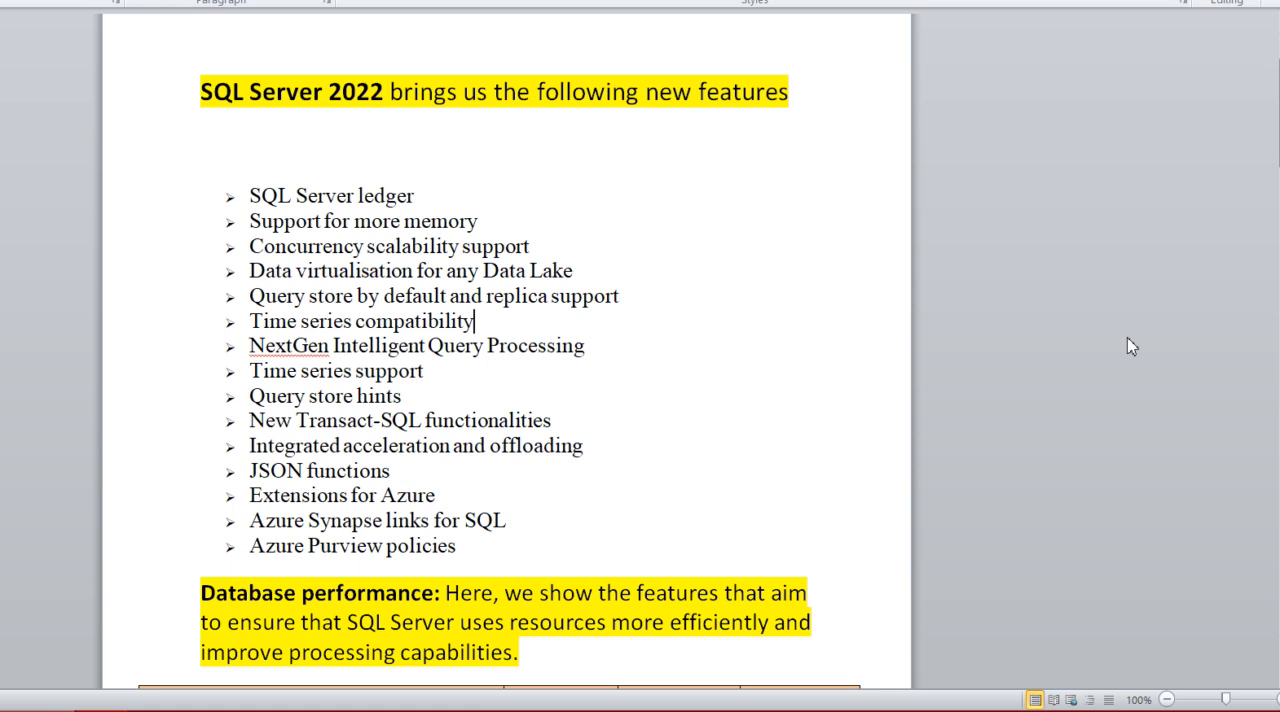
pyautogui.moveTo(1221, 262)
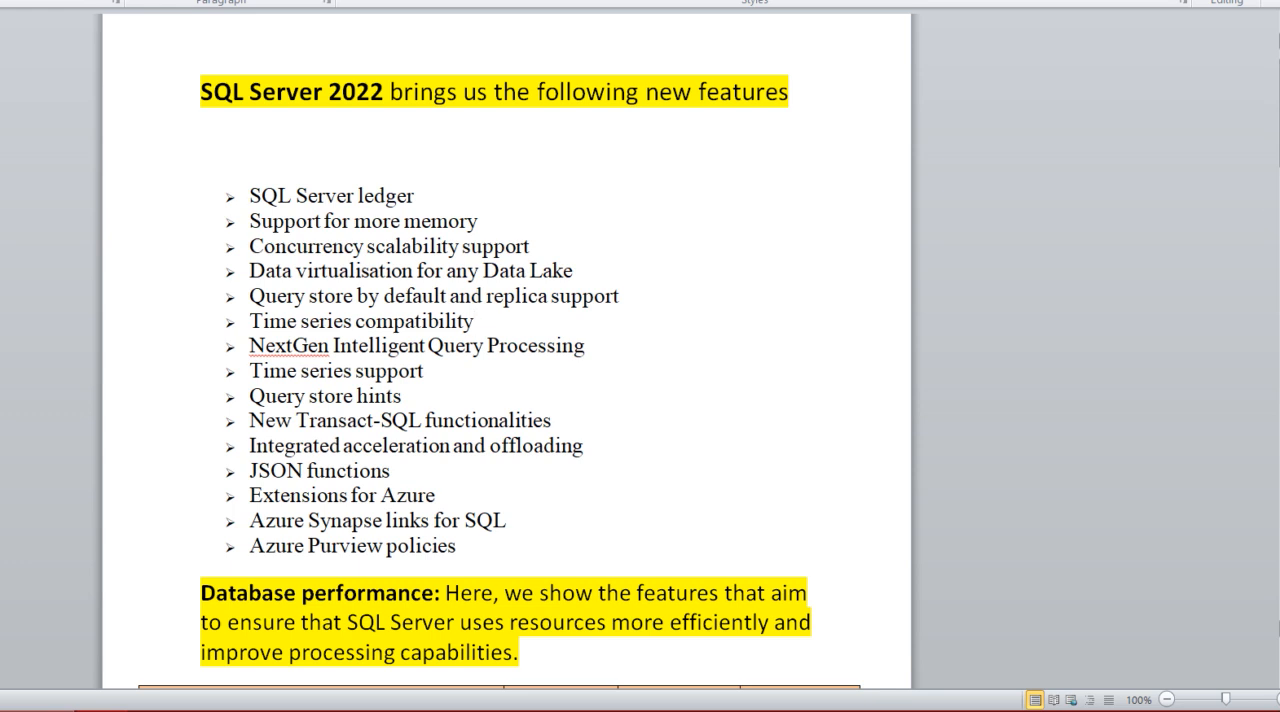
pyautogui.scroll(-3)
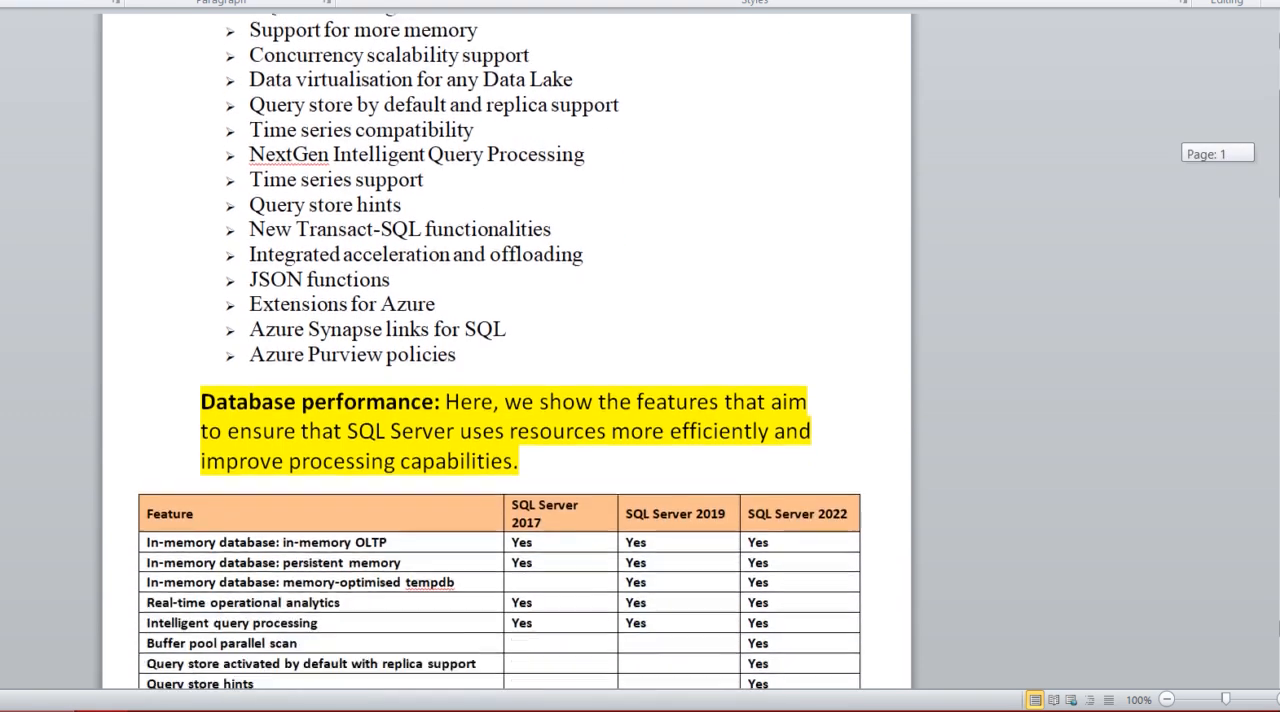
pyautogui.scroll(-3)
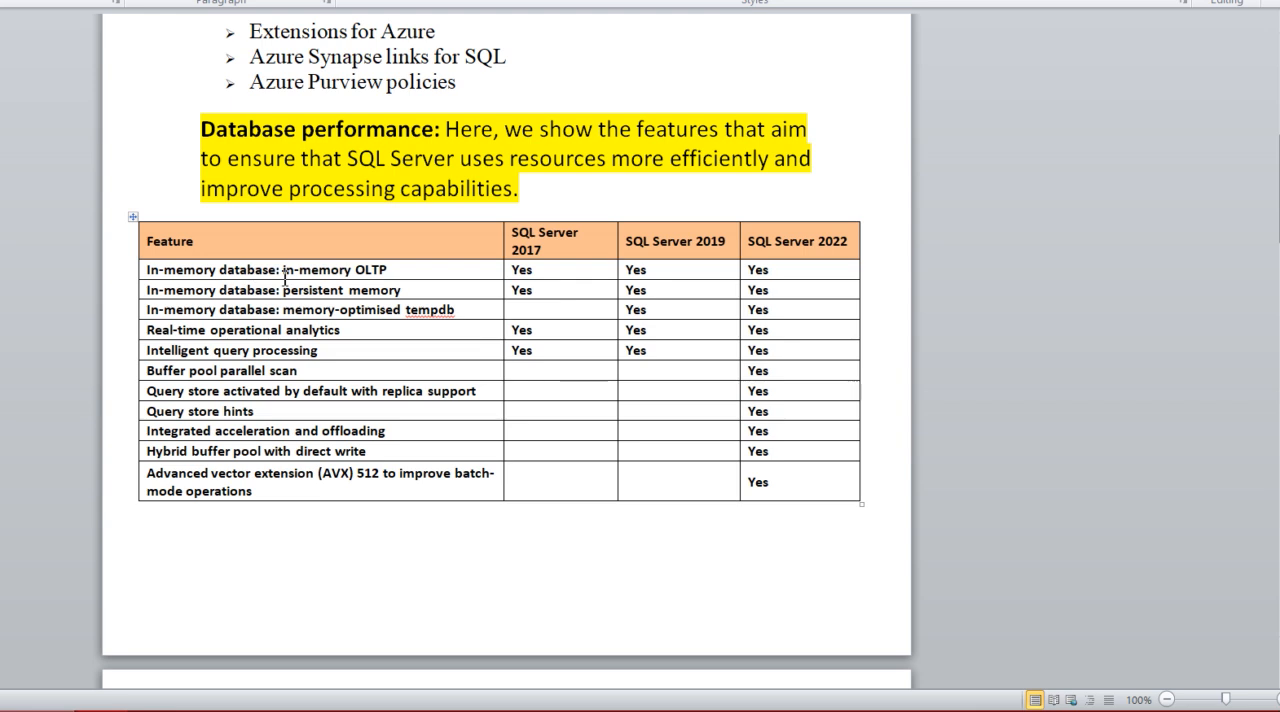
pyautogui.moveTo(443, 292)
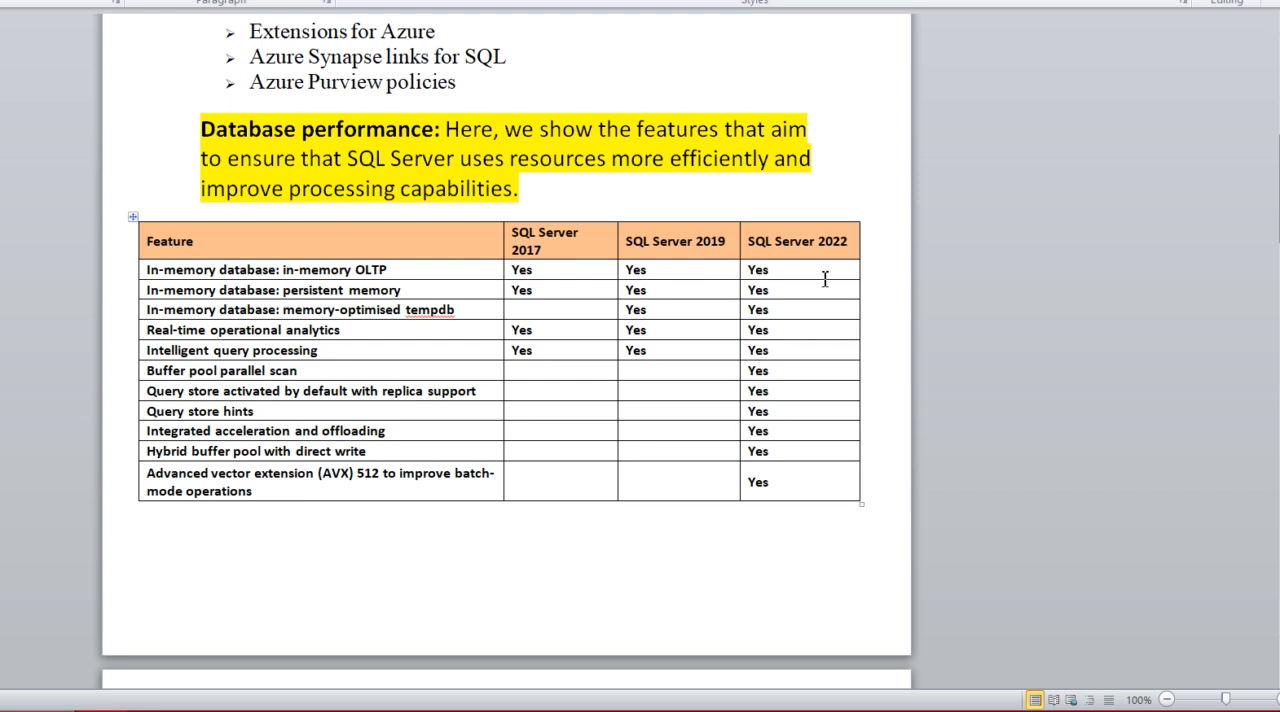
pyautogui.moveTo(662, 277)
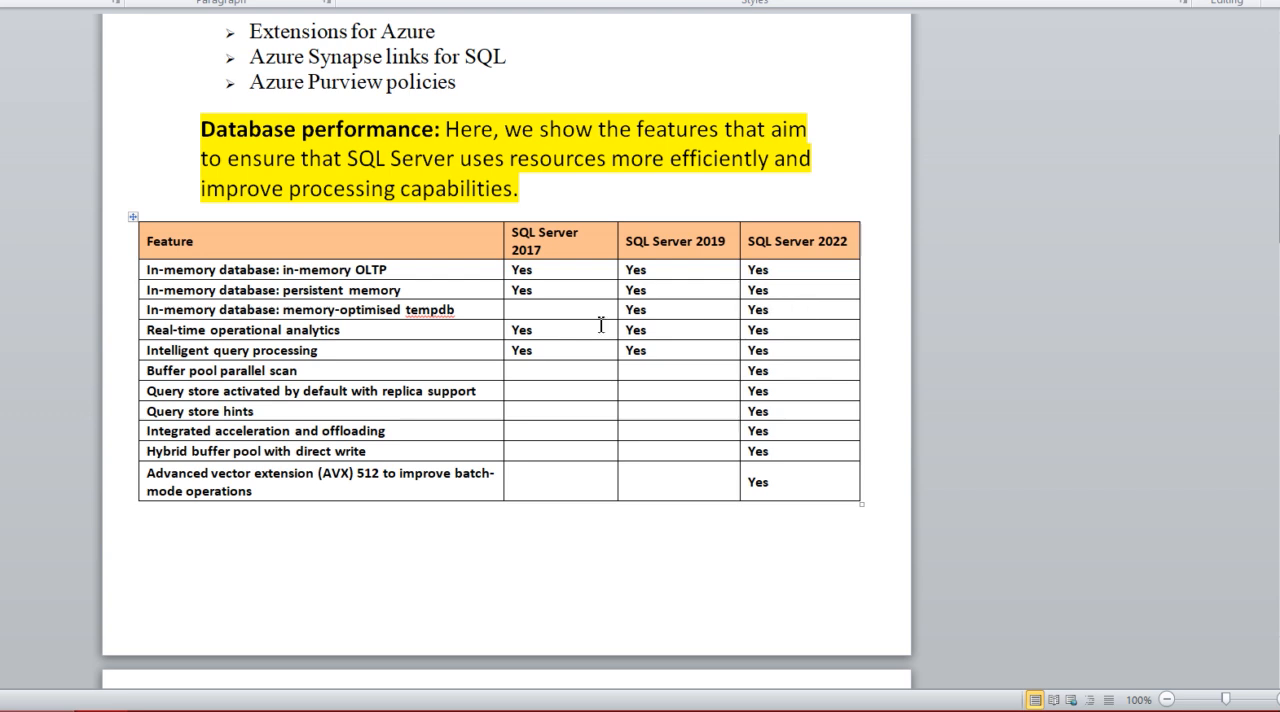
pyautogui.moveTo(313, 330)
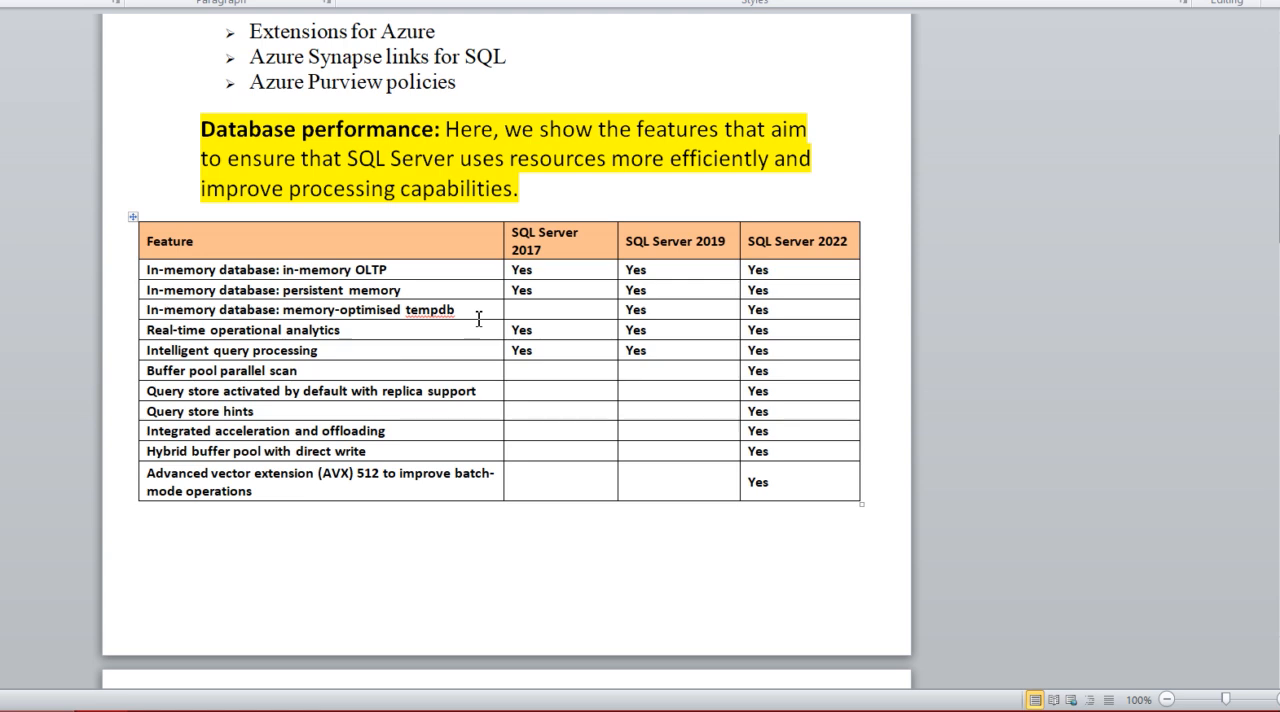
pyautogui.moveTo(700, 311)
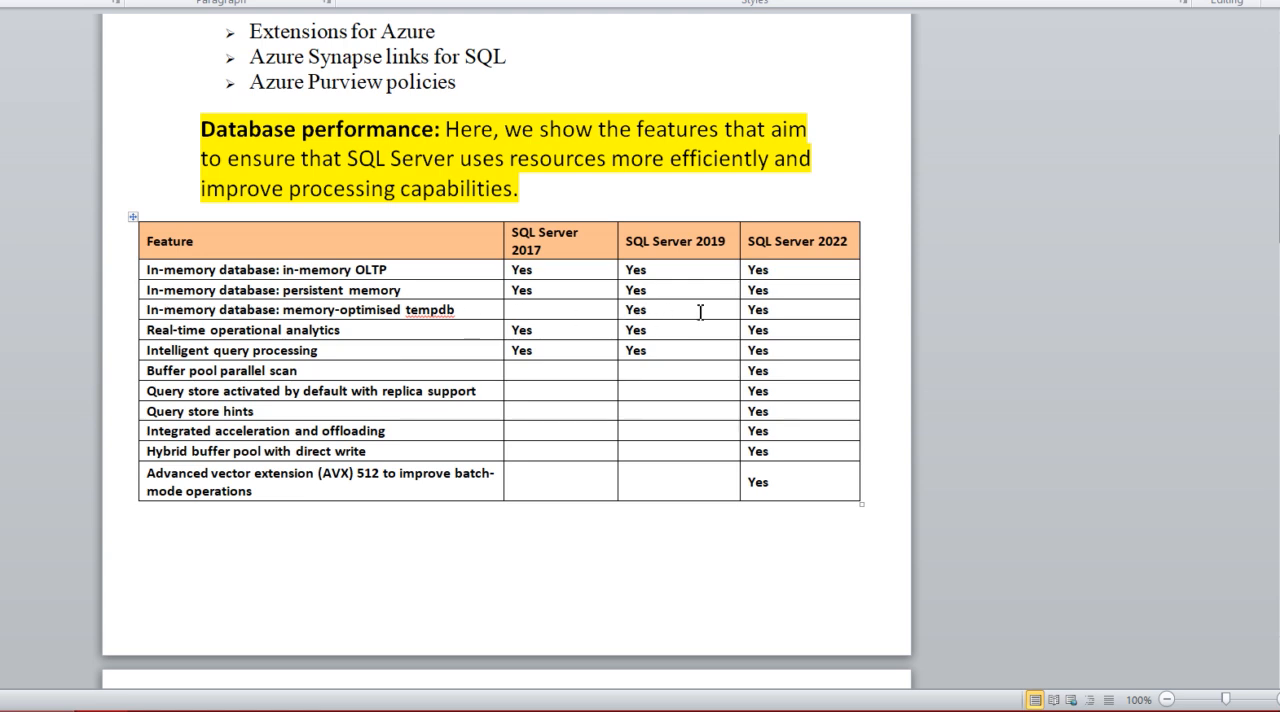
pyautogui.moveTo(789, 315)
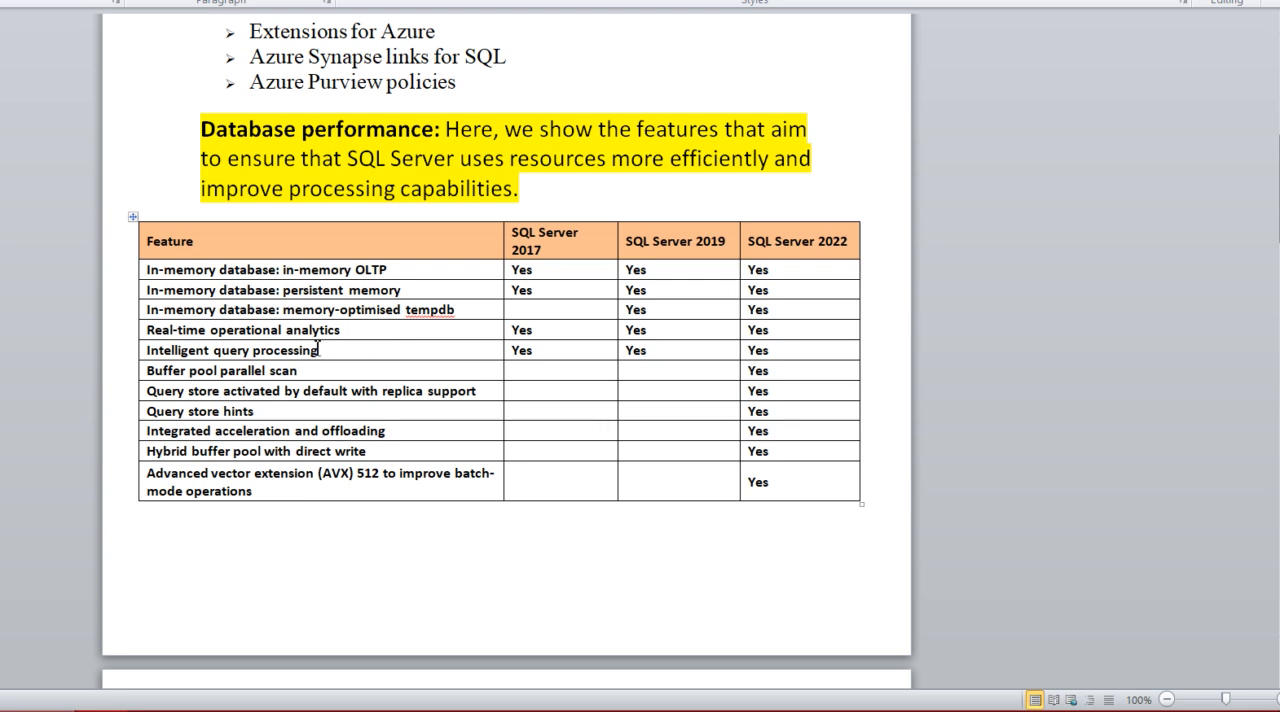
pyautogui.moveTo(772, 345)
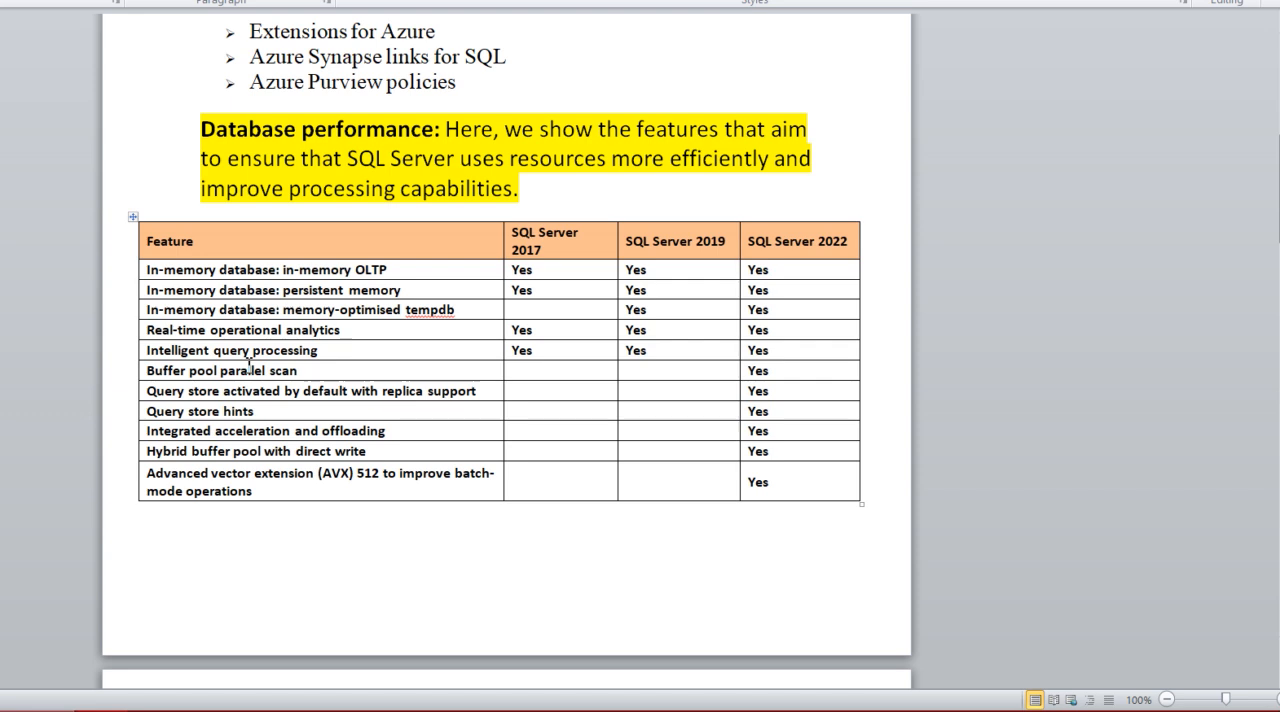
pyautogui.moveTo(712, 366)
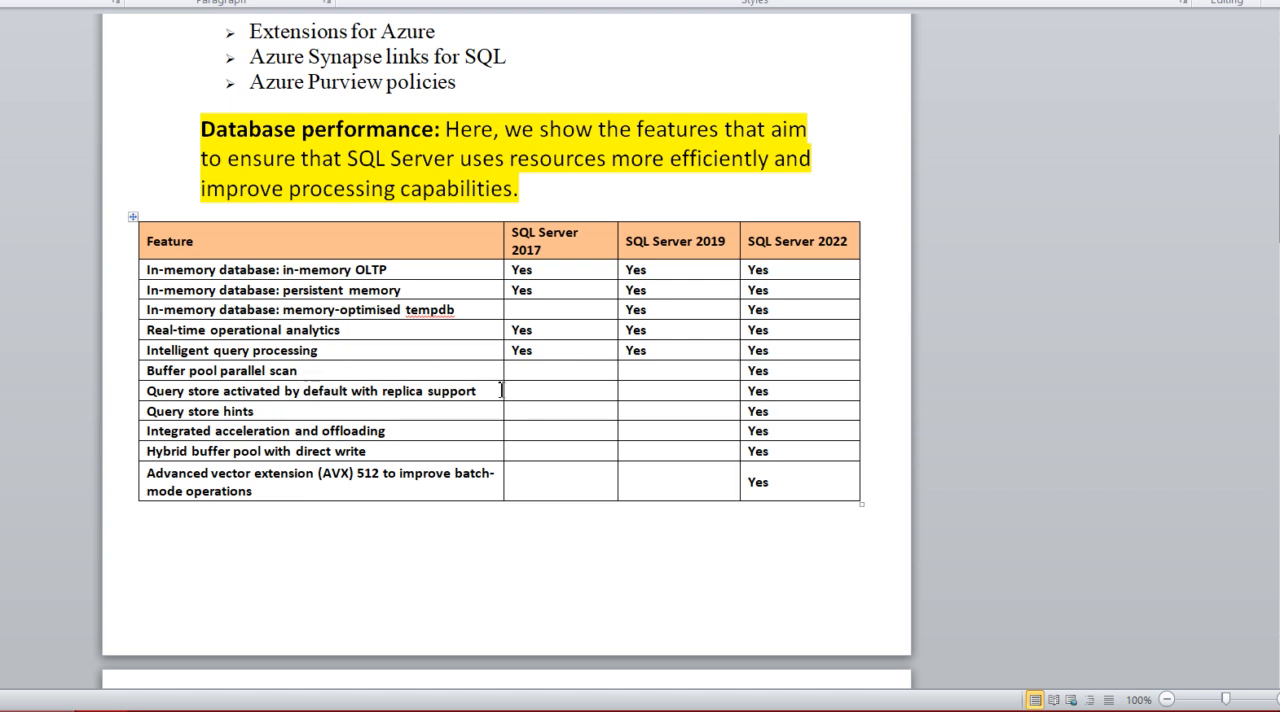
pyautogui.moveTo(784, 376)
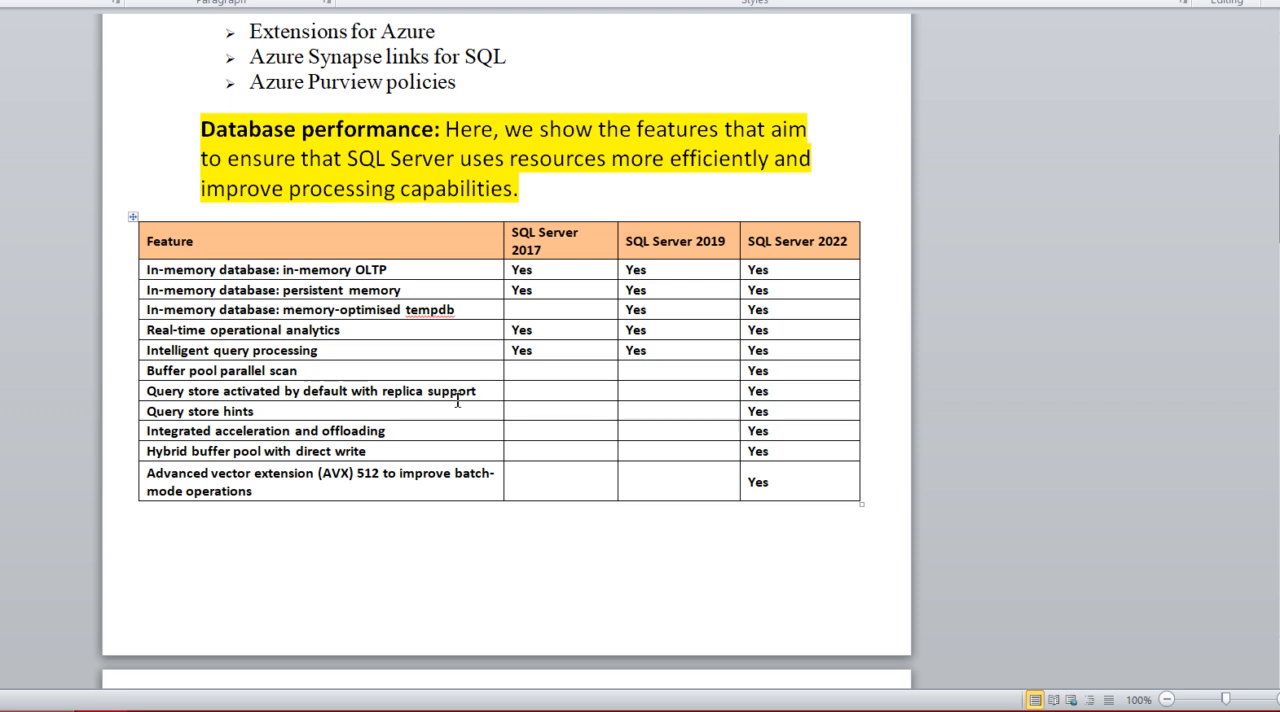
pyautogui.moveTo(758, 392)
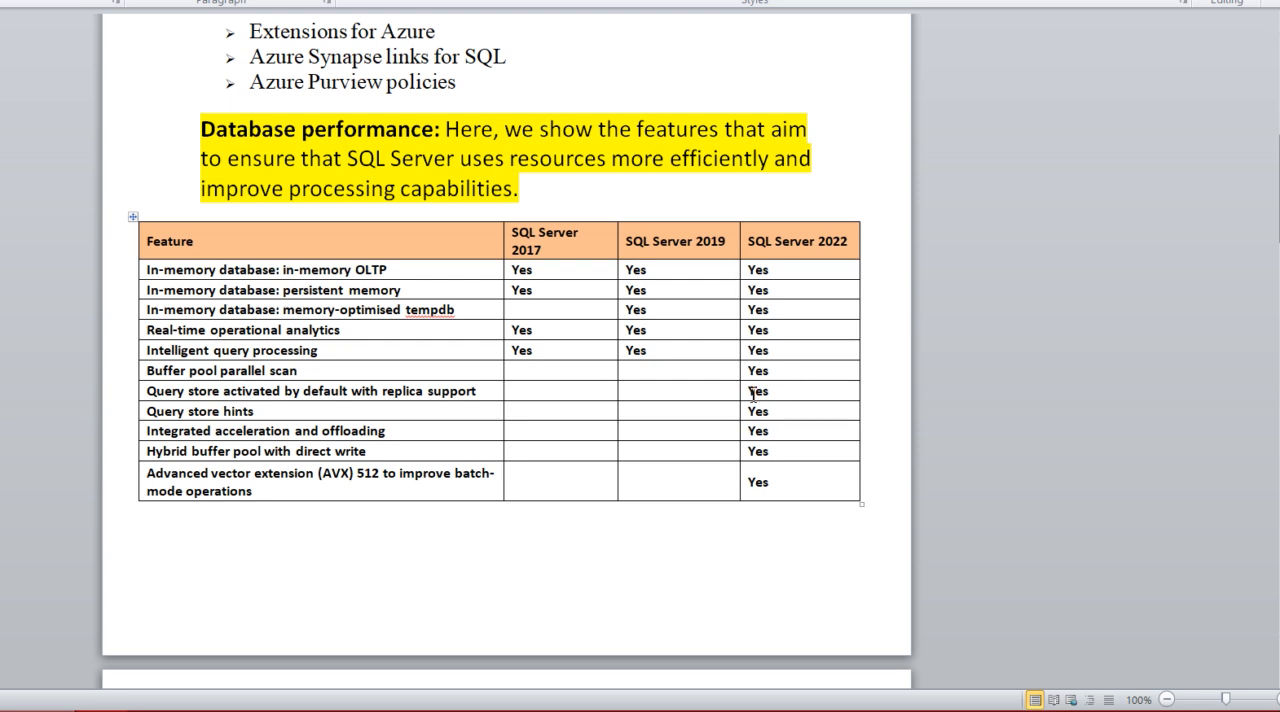
pyautogui.moveTo(798, 396)
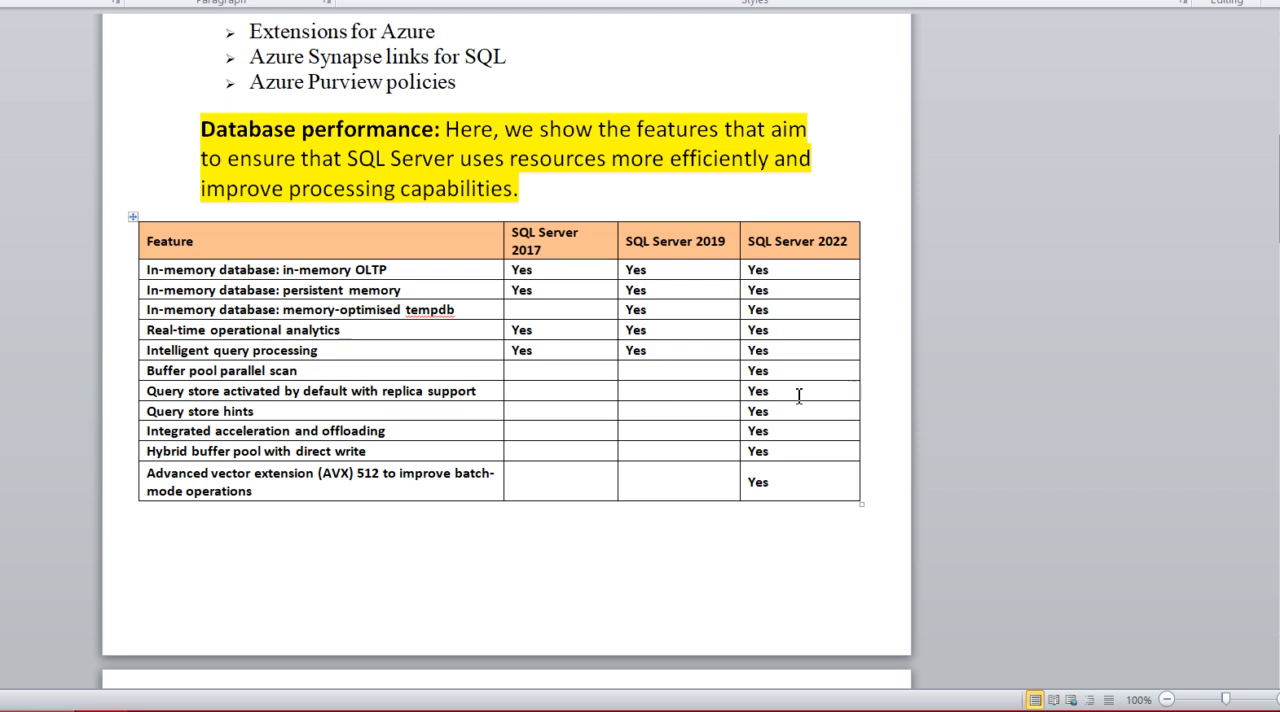
pyautogui.moveTo(398, 437)
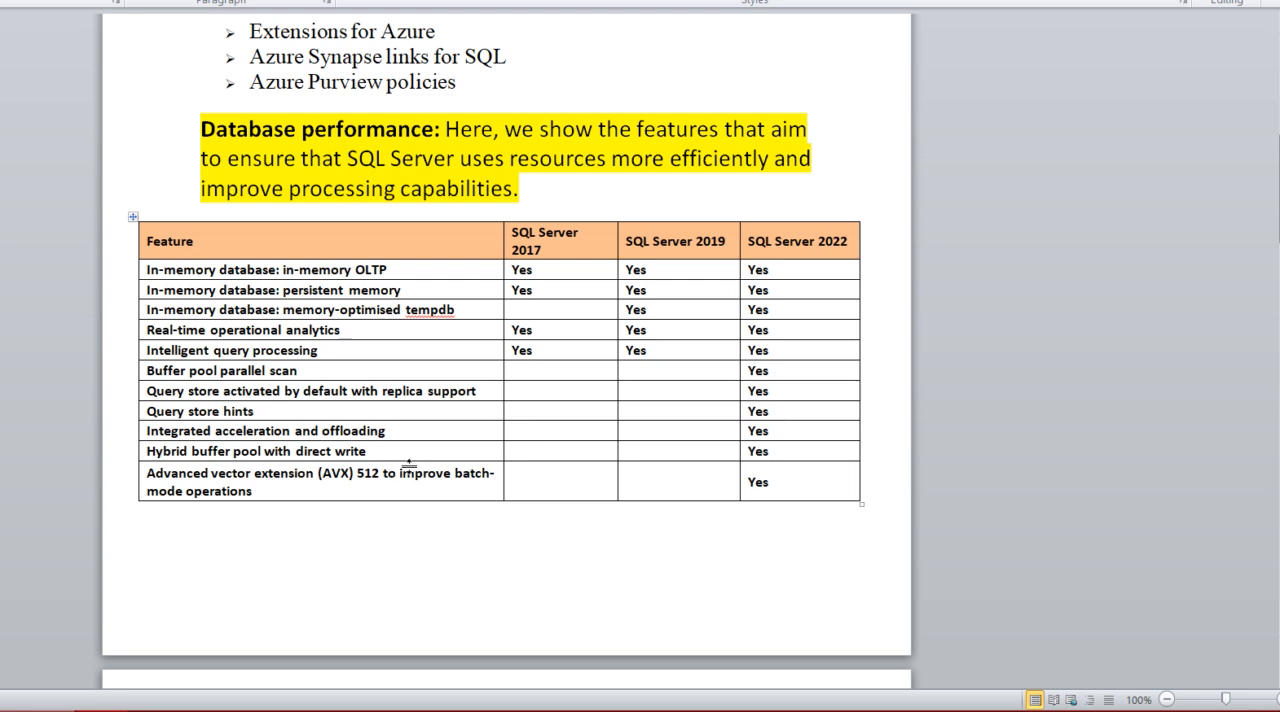
pyautogui.moveTo(790, 461)
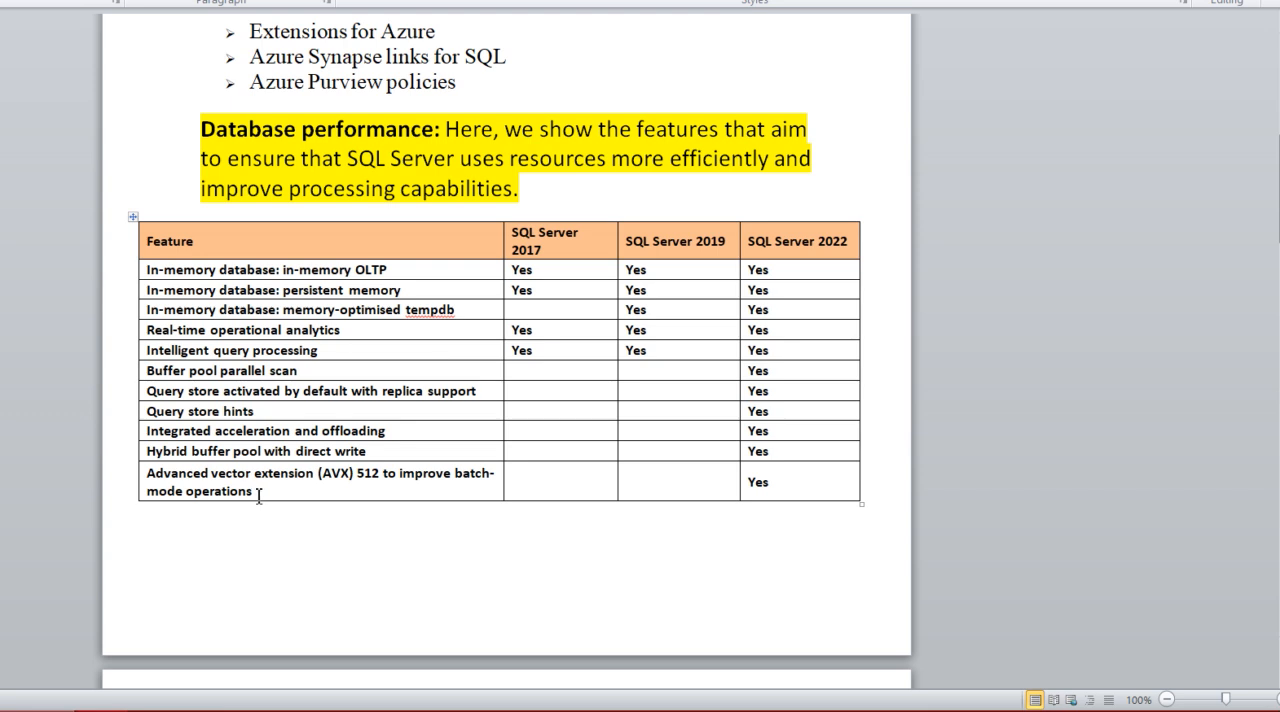
pyautogui.moveTo(420, 506)
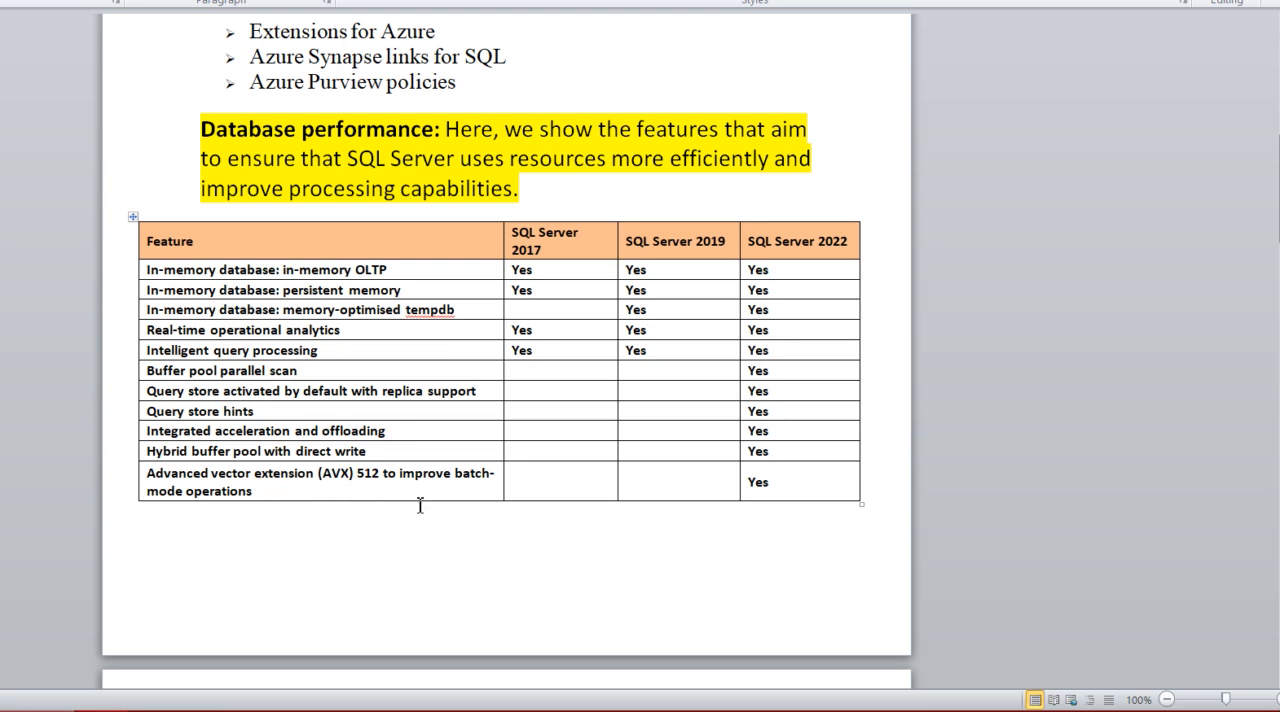
pyautogui.moveTo(733, 493)
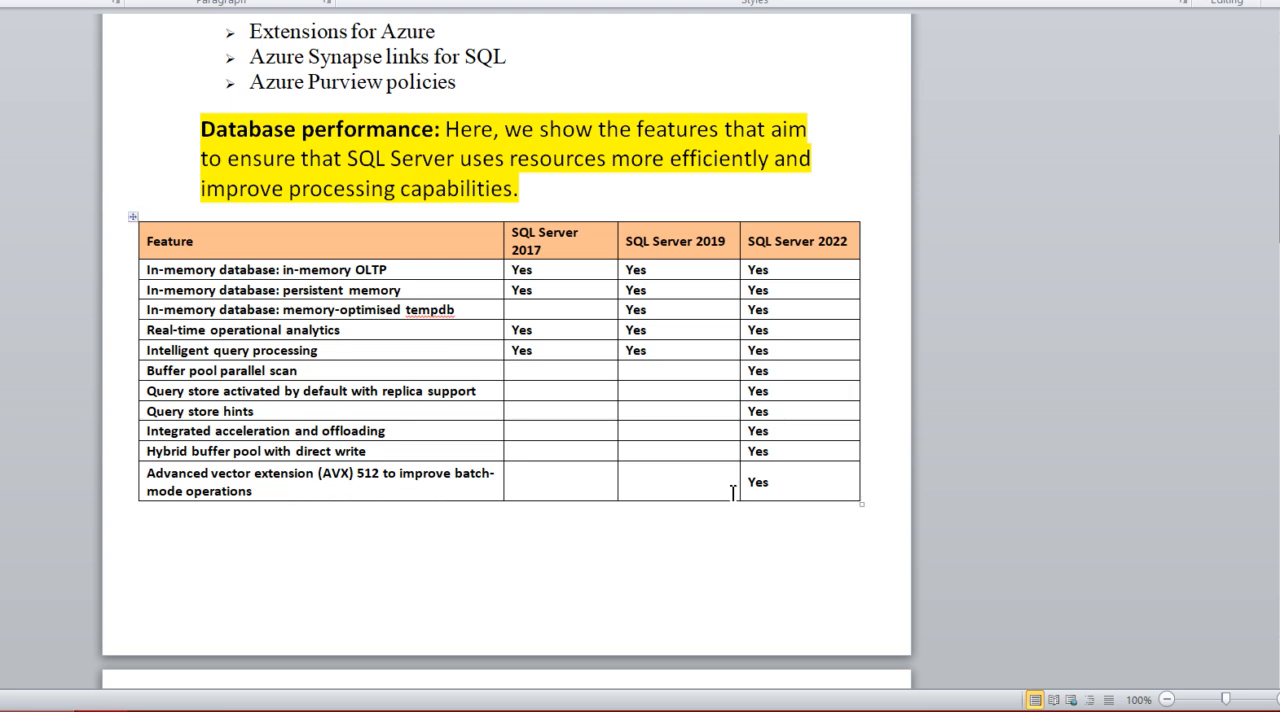
pyautogui.moveTo(700, 578)
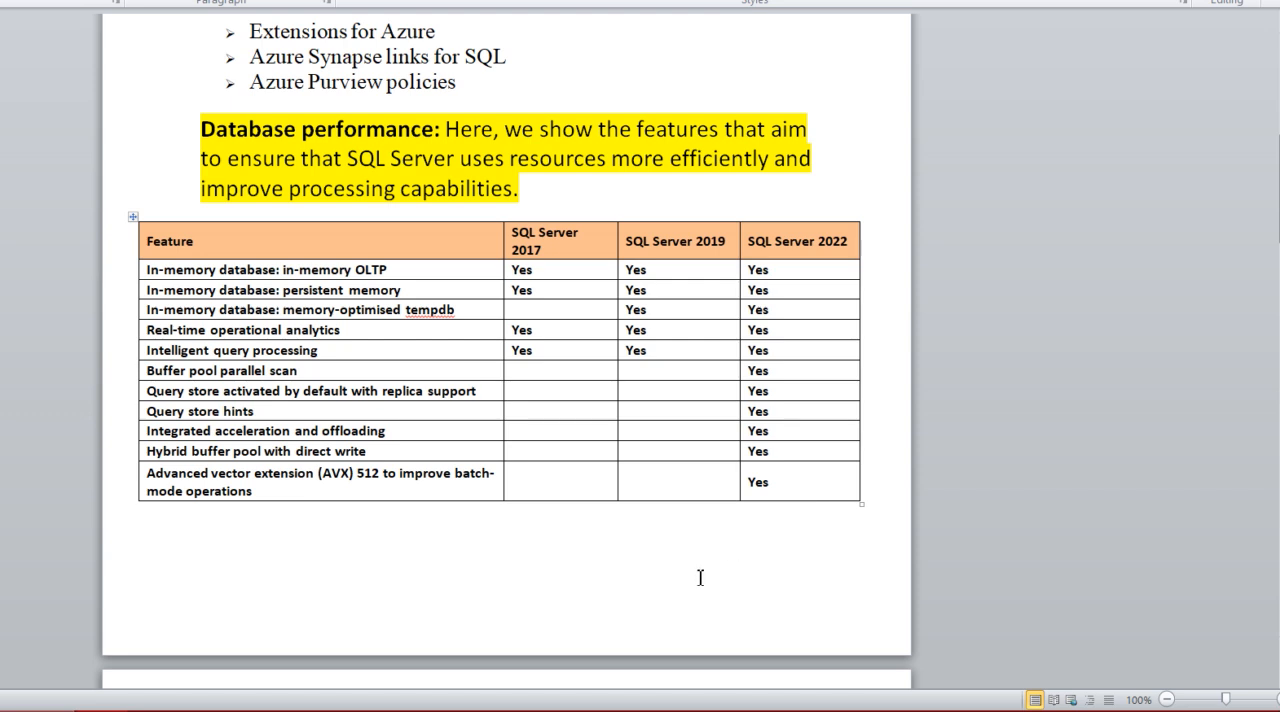
pyautogui.moveTo(1151, 432)
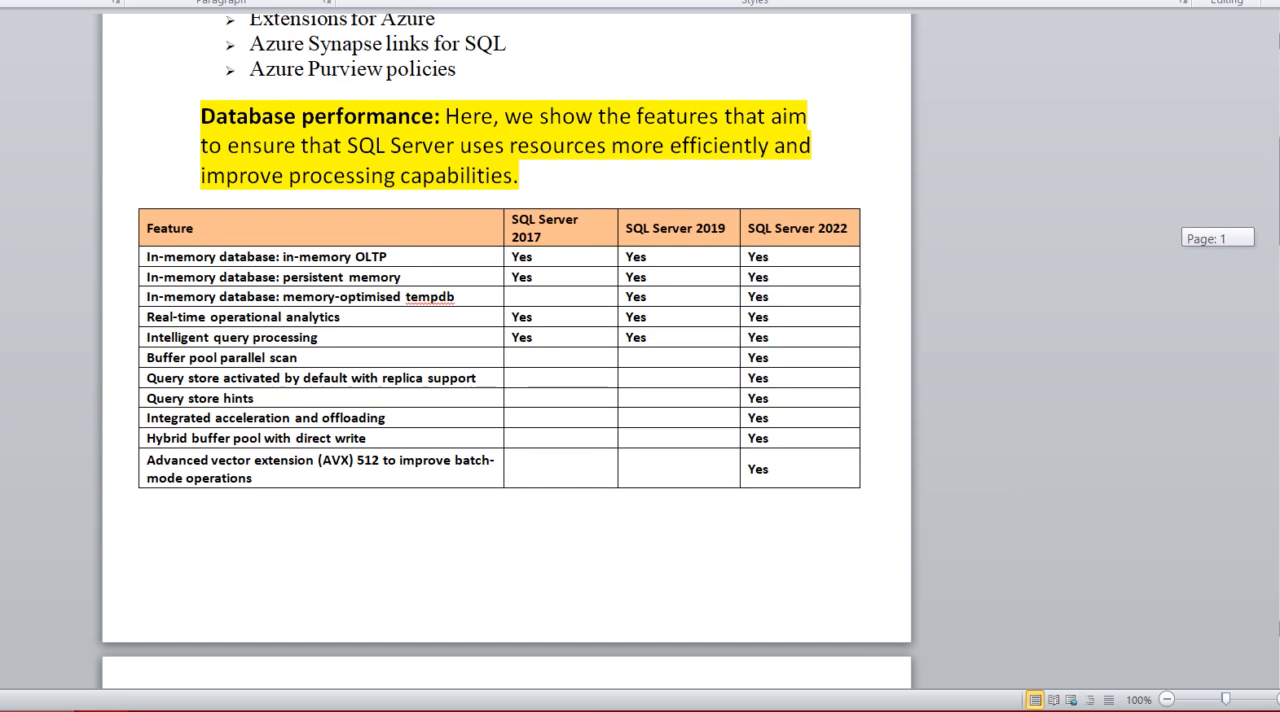
pyautogui.scroll(-3)
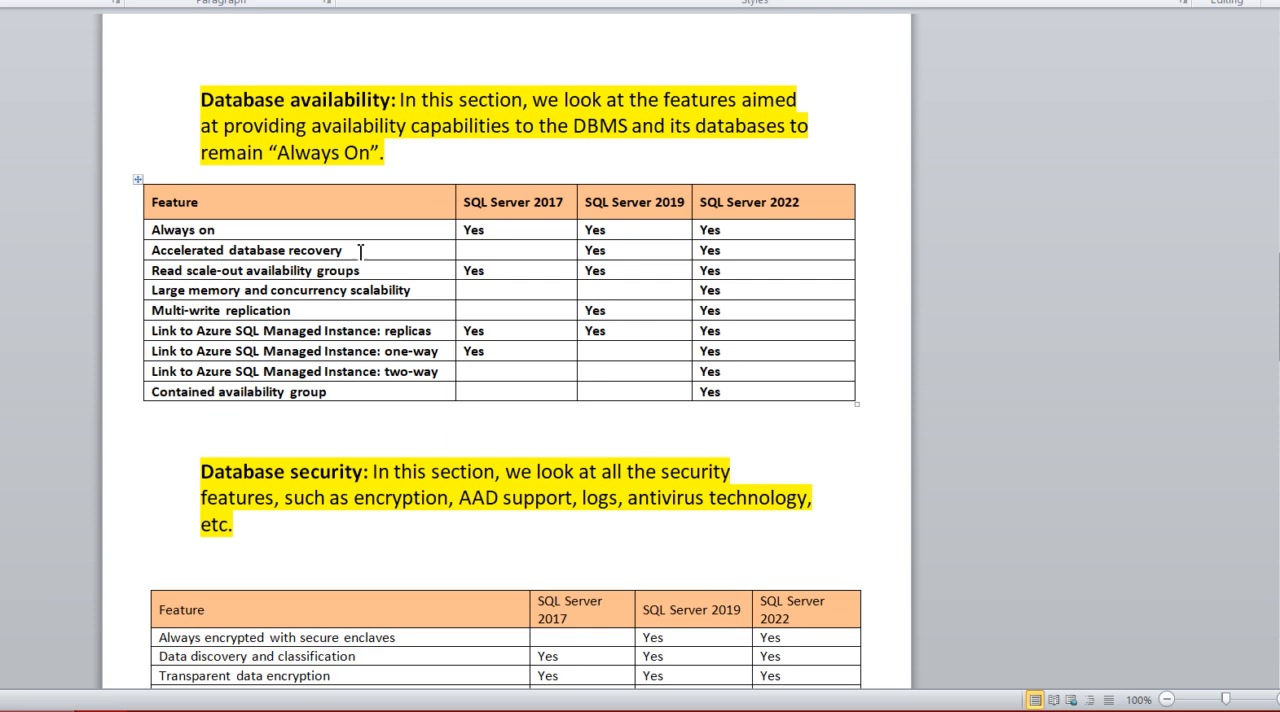
pyautogui.moveTo(218, 238)
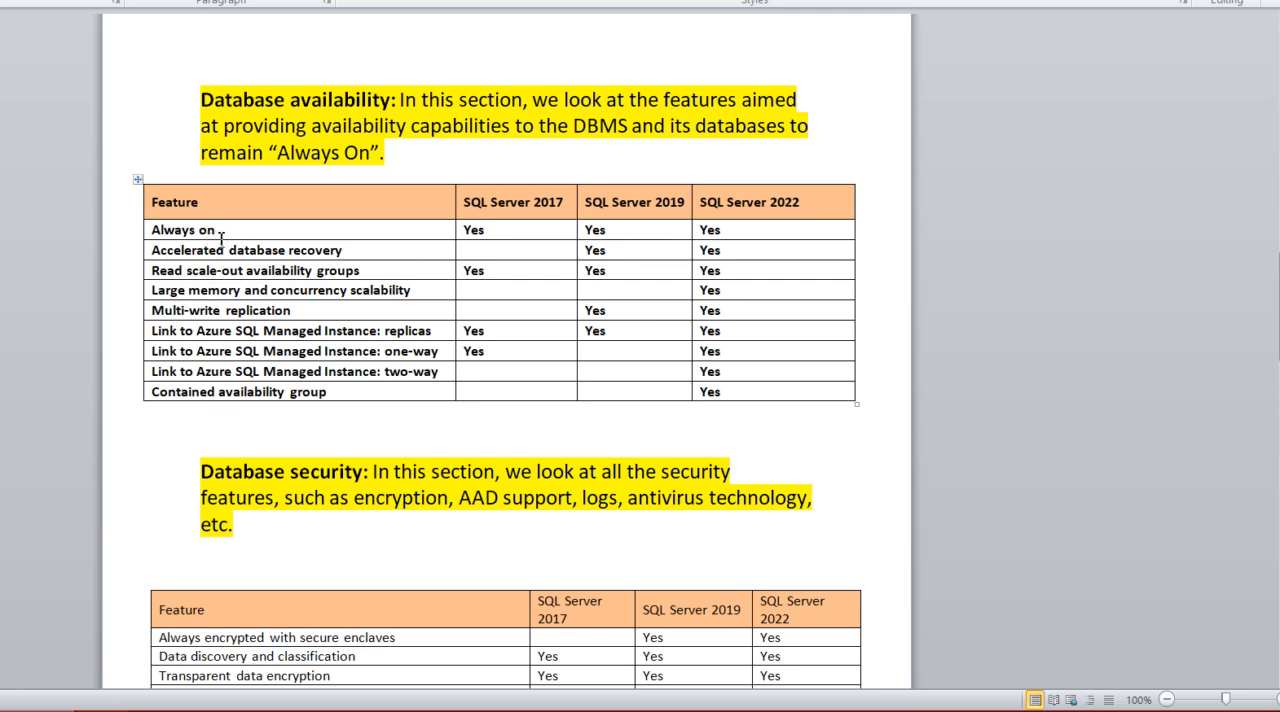
pyautogui.moveTo(717, 255)
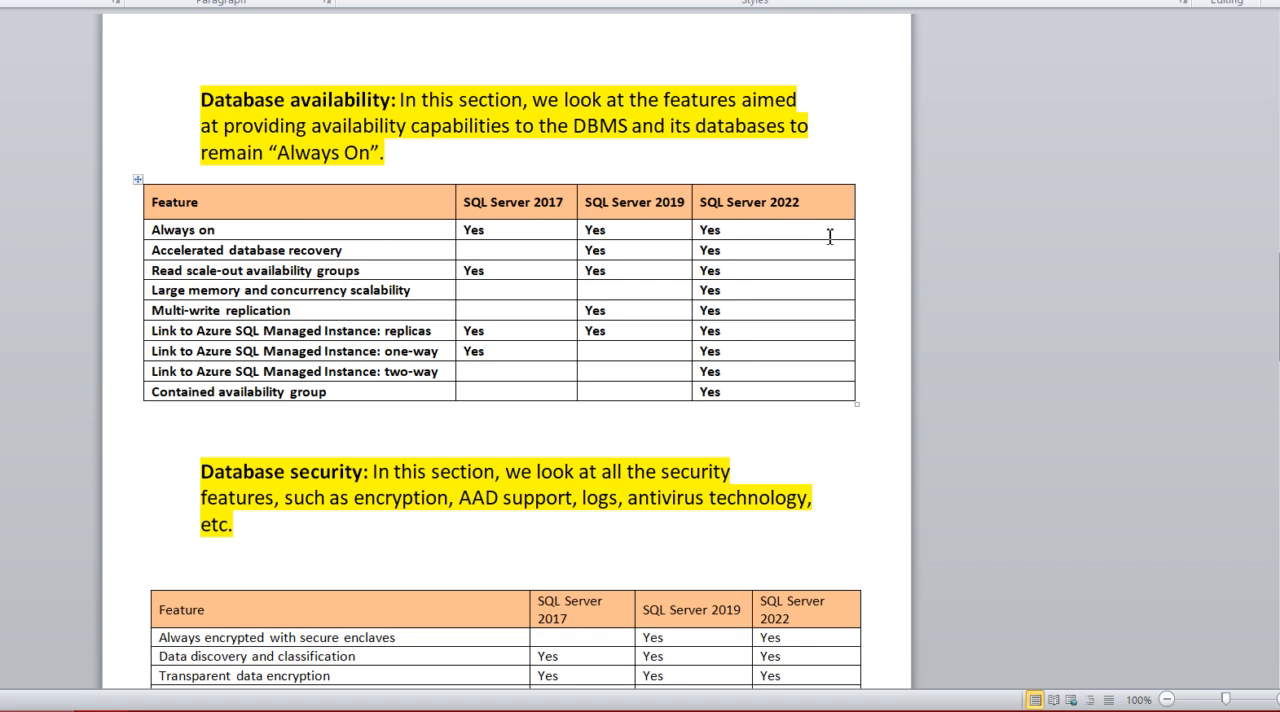
pyautogui.moveTo(287, 263)
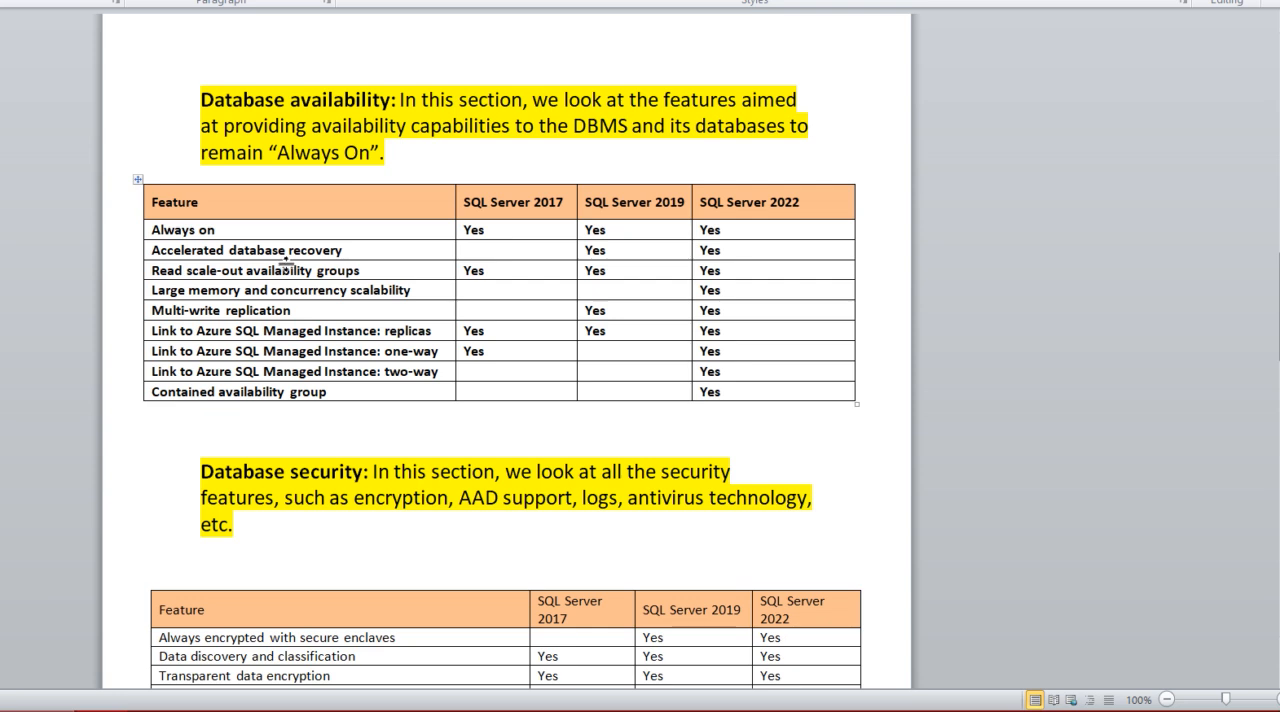
pyautogui.moveTo(550, 272)
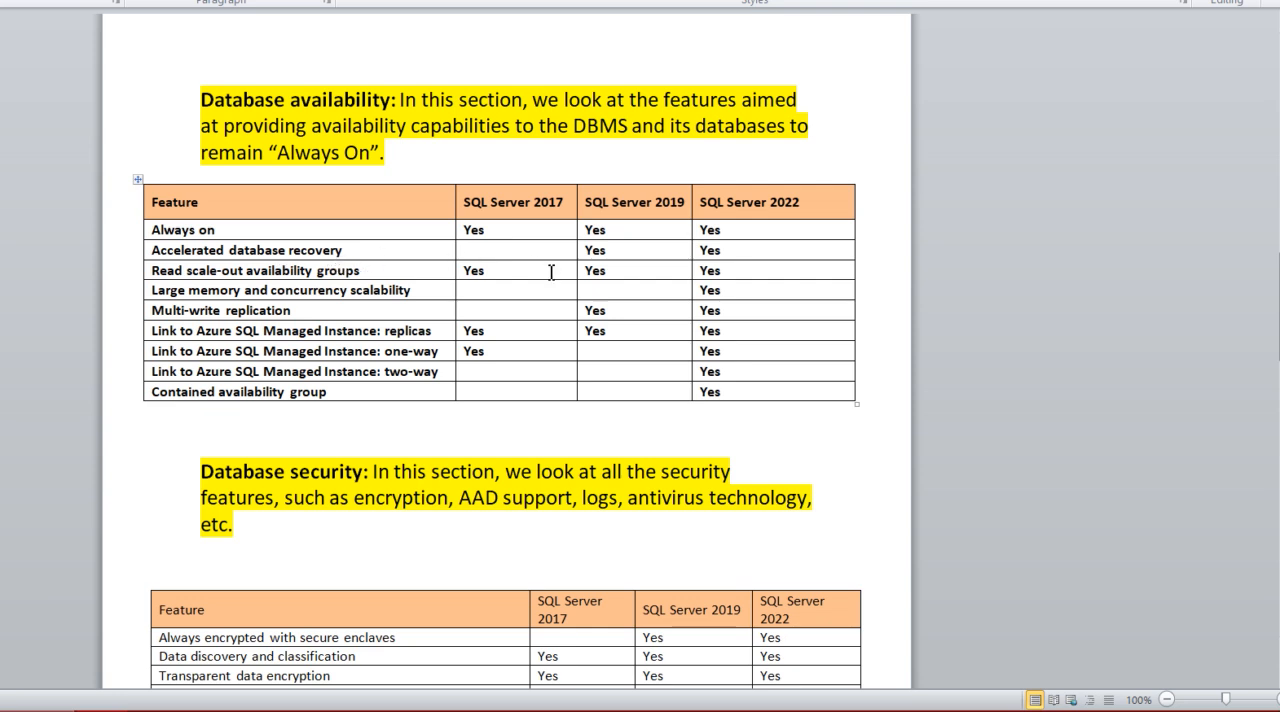
pyautogui.moveTo(757, 267)
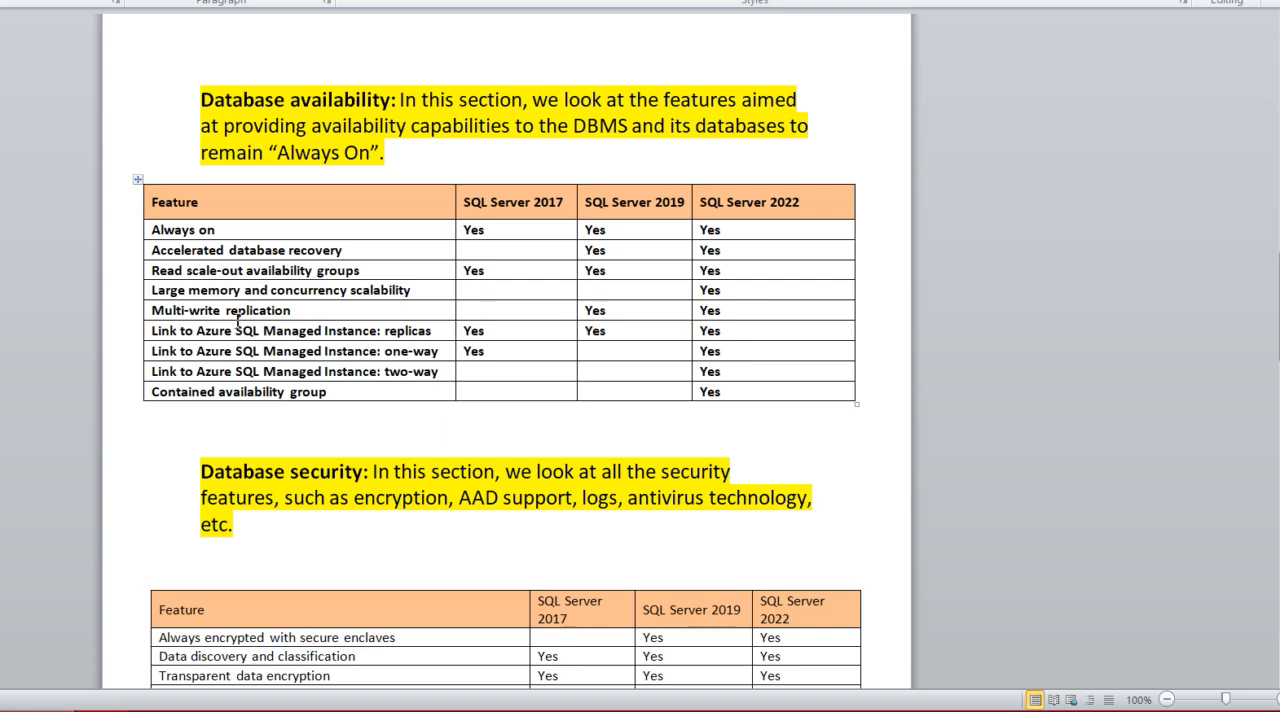
pyautogui.moveTo(630, 327)
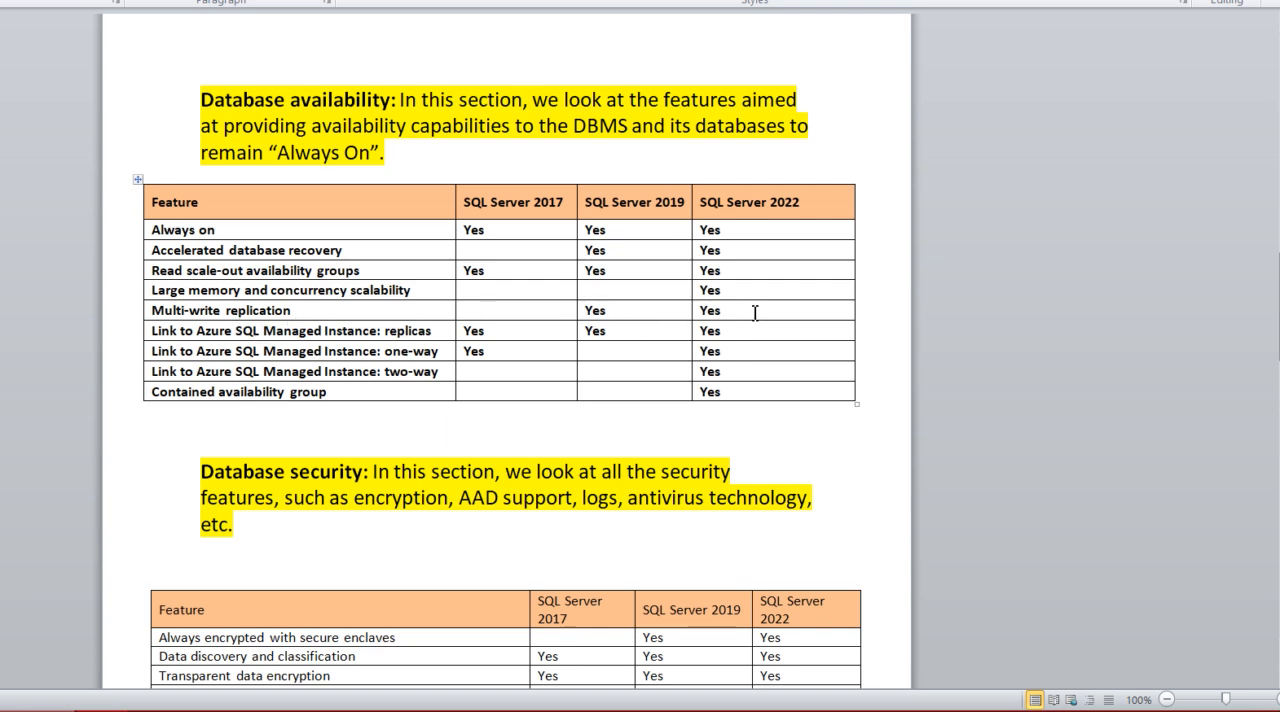
pyautogui.moveTo(305, 348)
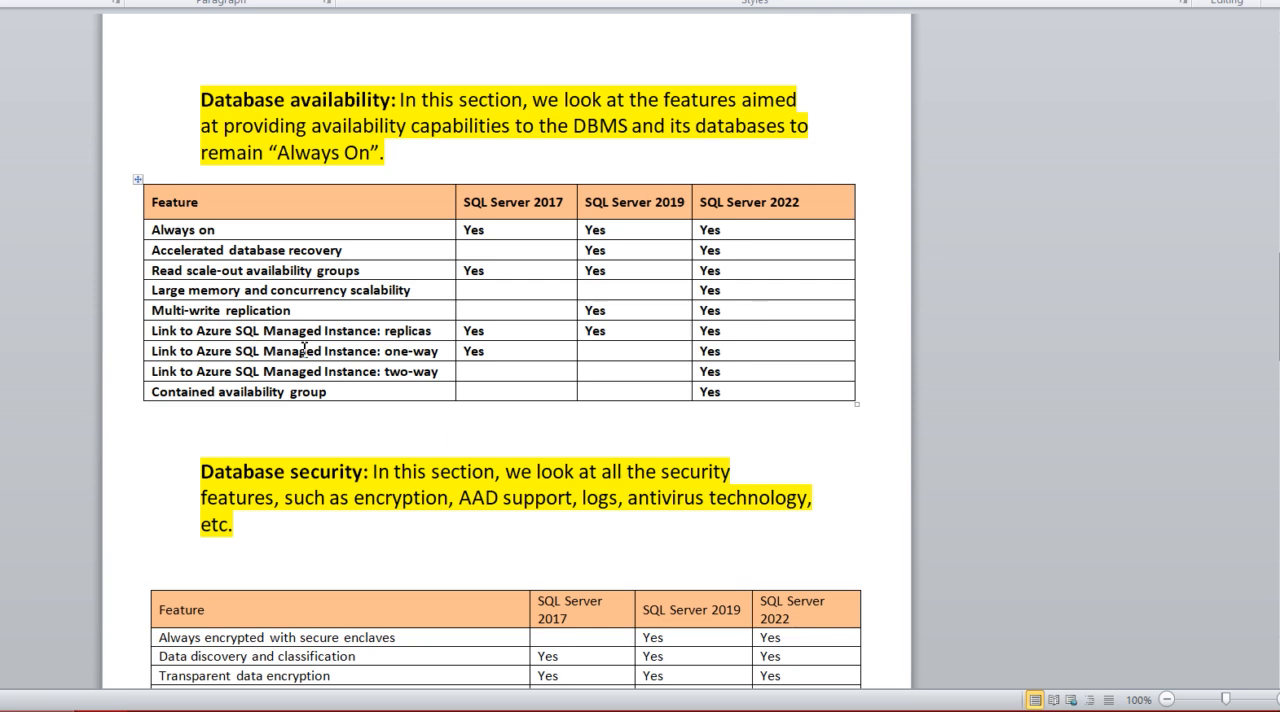
pyautogui.moveTo(573, 340)
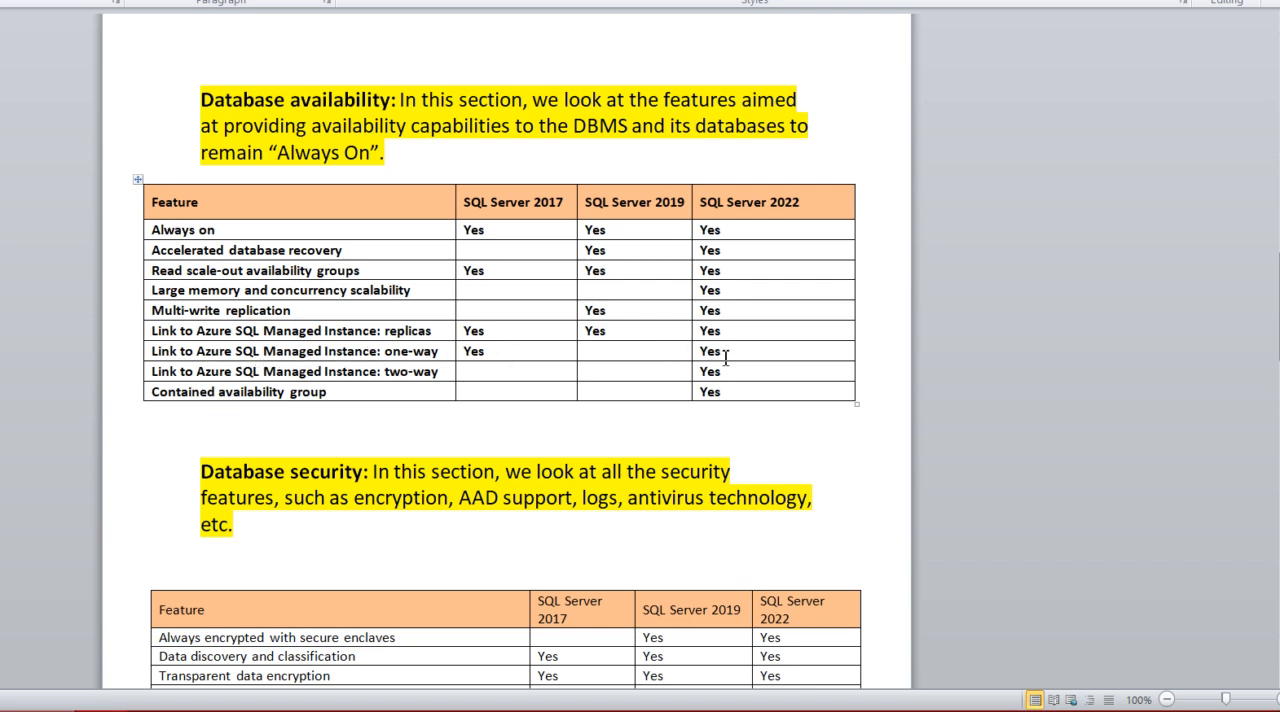
pyautogui.moveTo(311, 388)
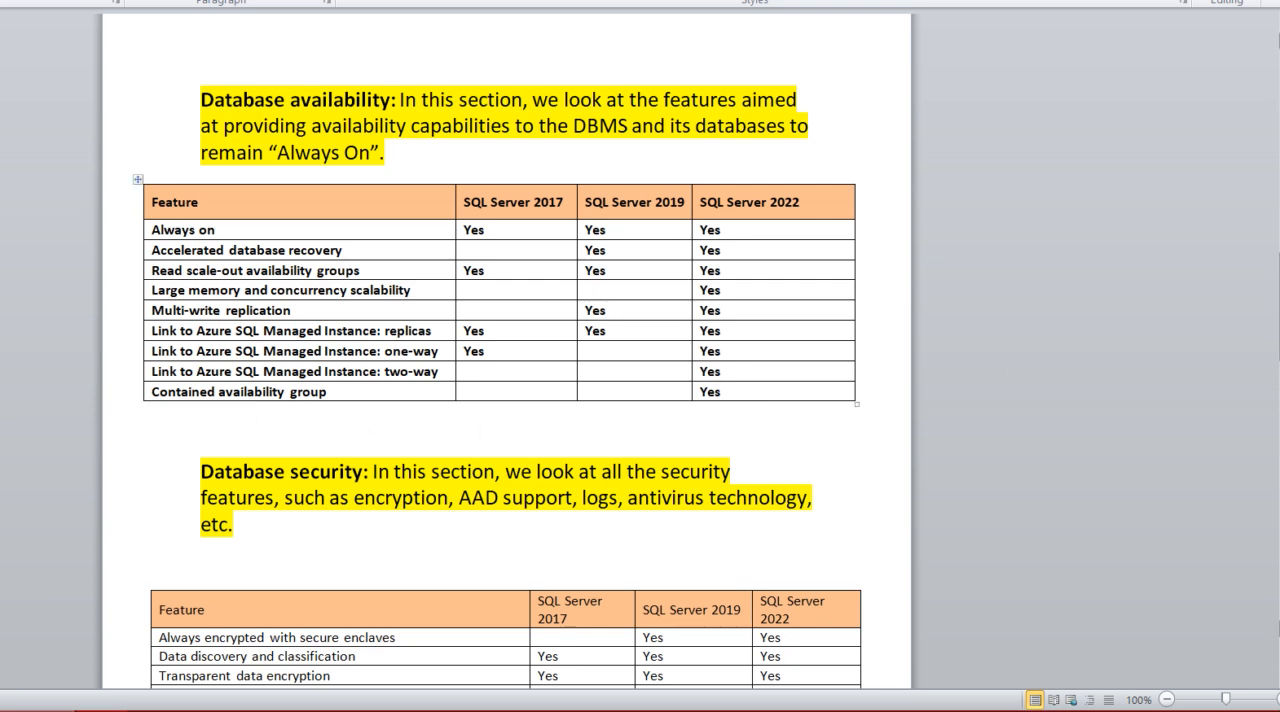
pyautogui.scroll(-3)
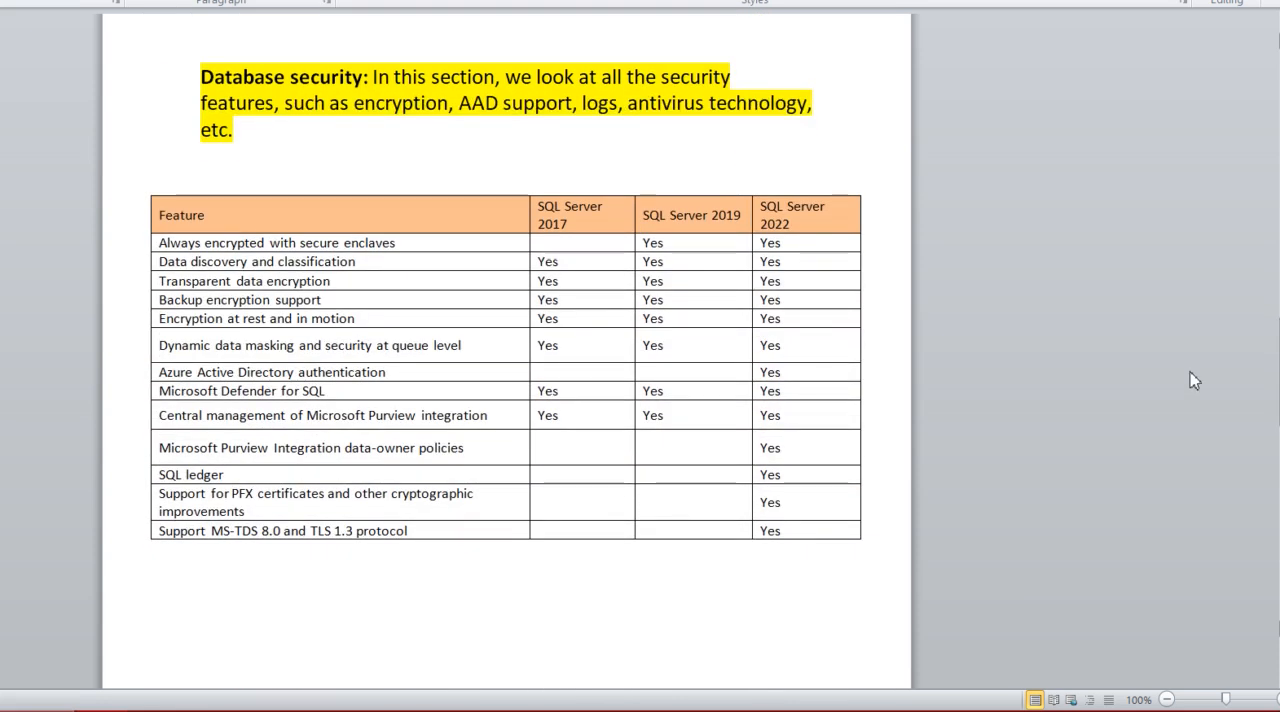
pyautogui.moveTo(1030, 340)
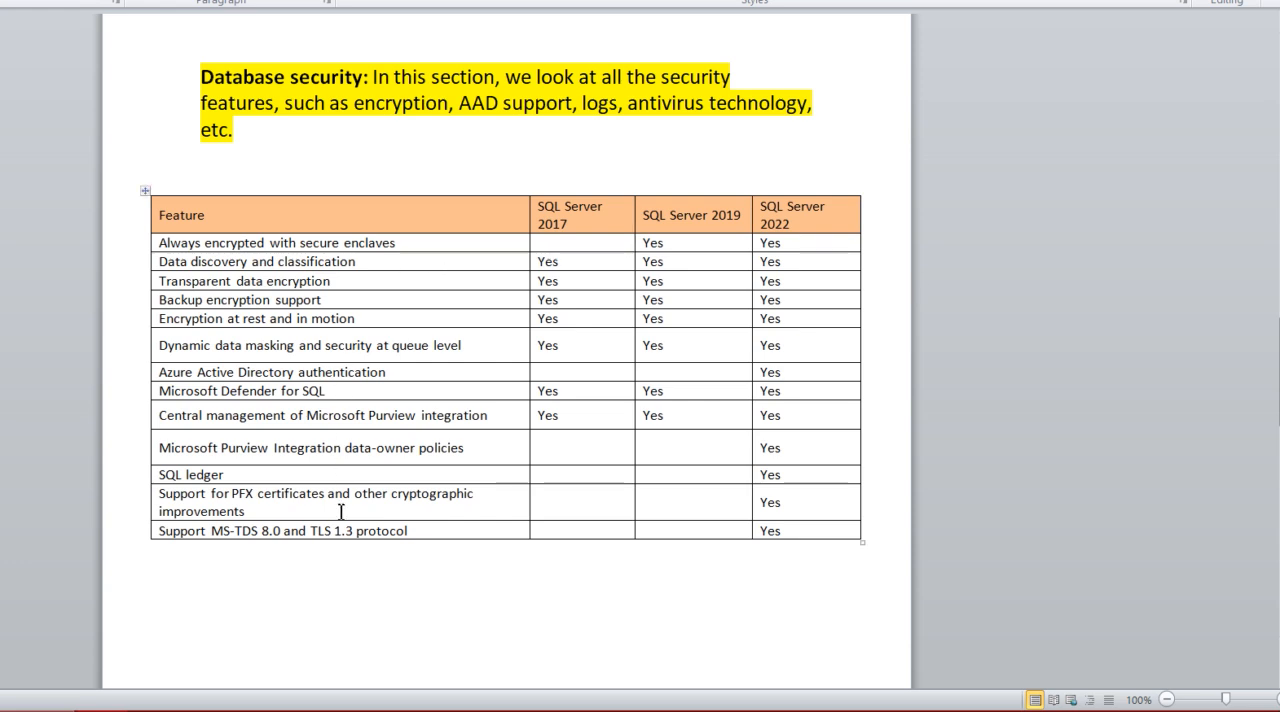
pyautogui.moveTo(344, 257)
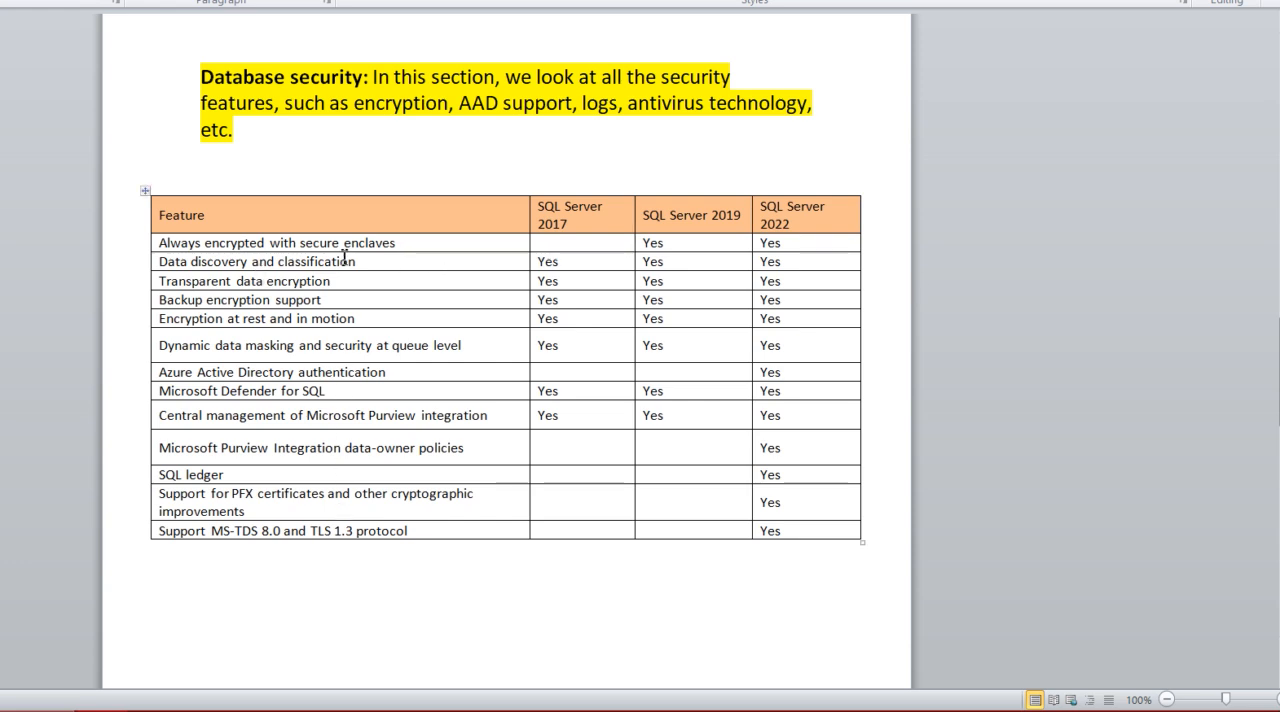
pyautogui.moveTo(378, 277)
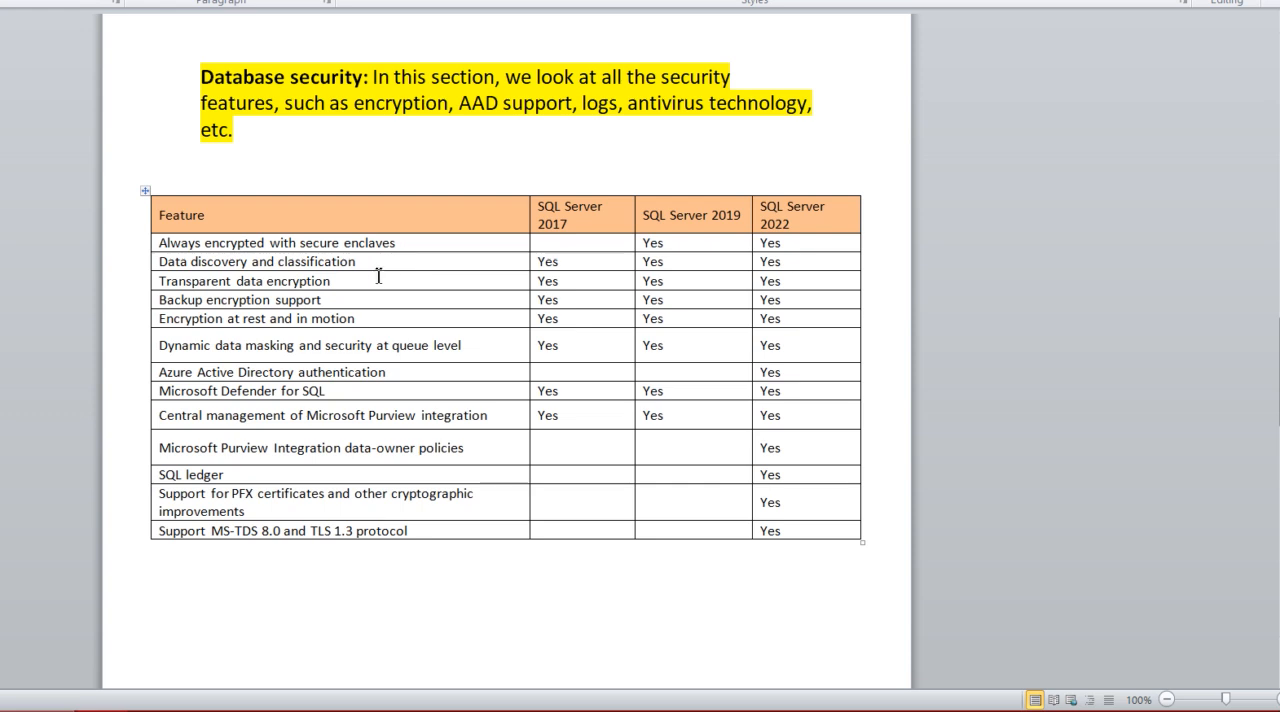
pyautogui.moveTo(394, 290)
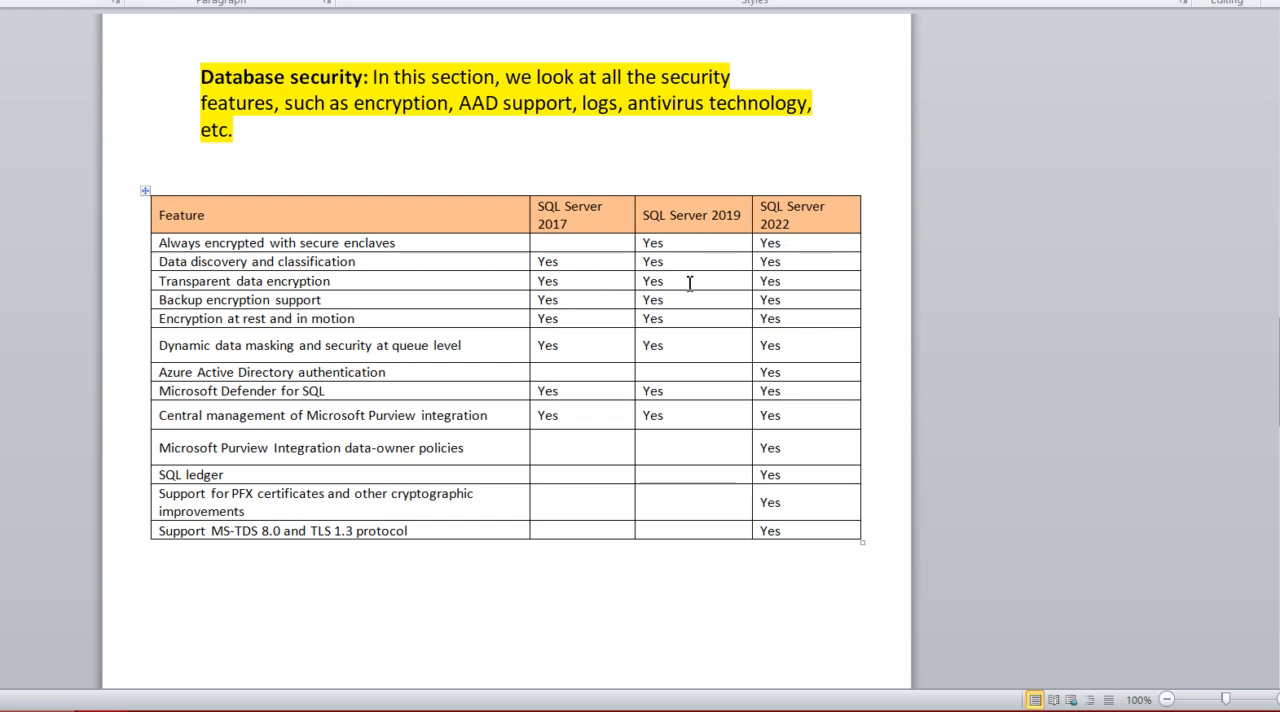
pyautogui.moveTo(312, 303)
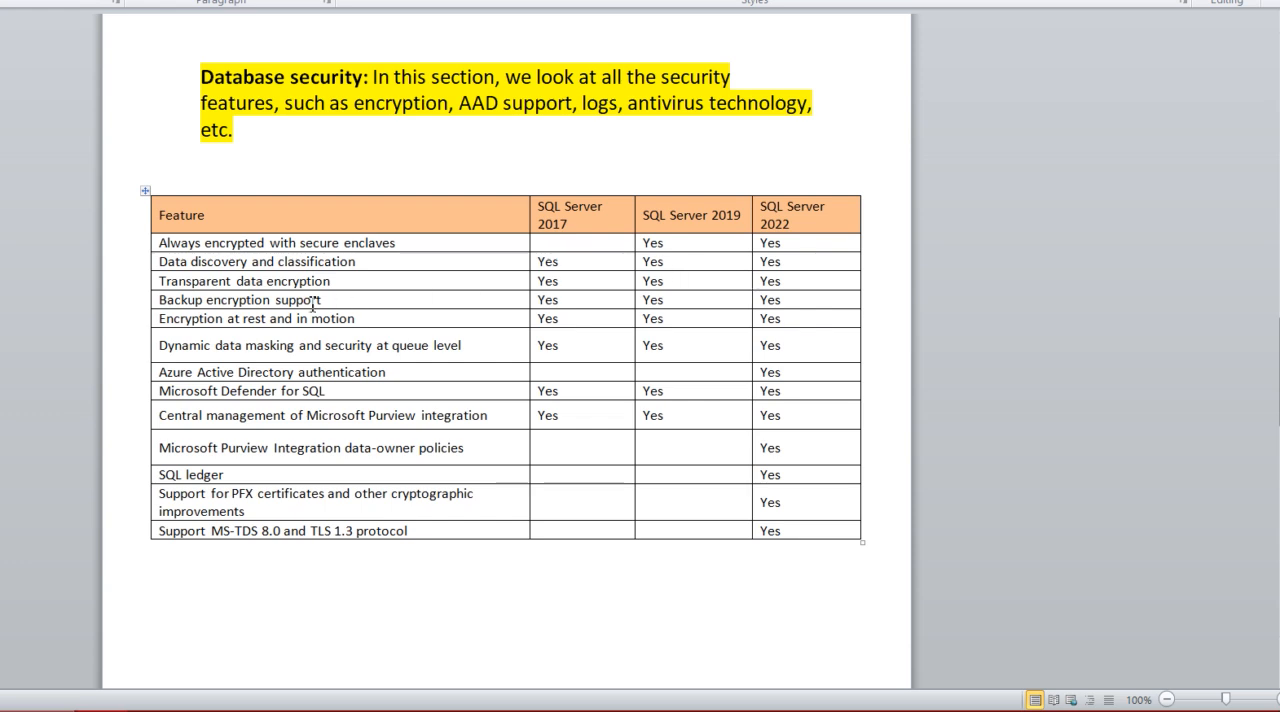
pyautogui.moveTo(476, 305)
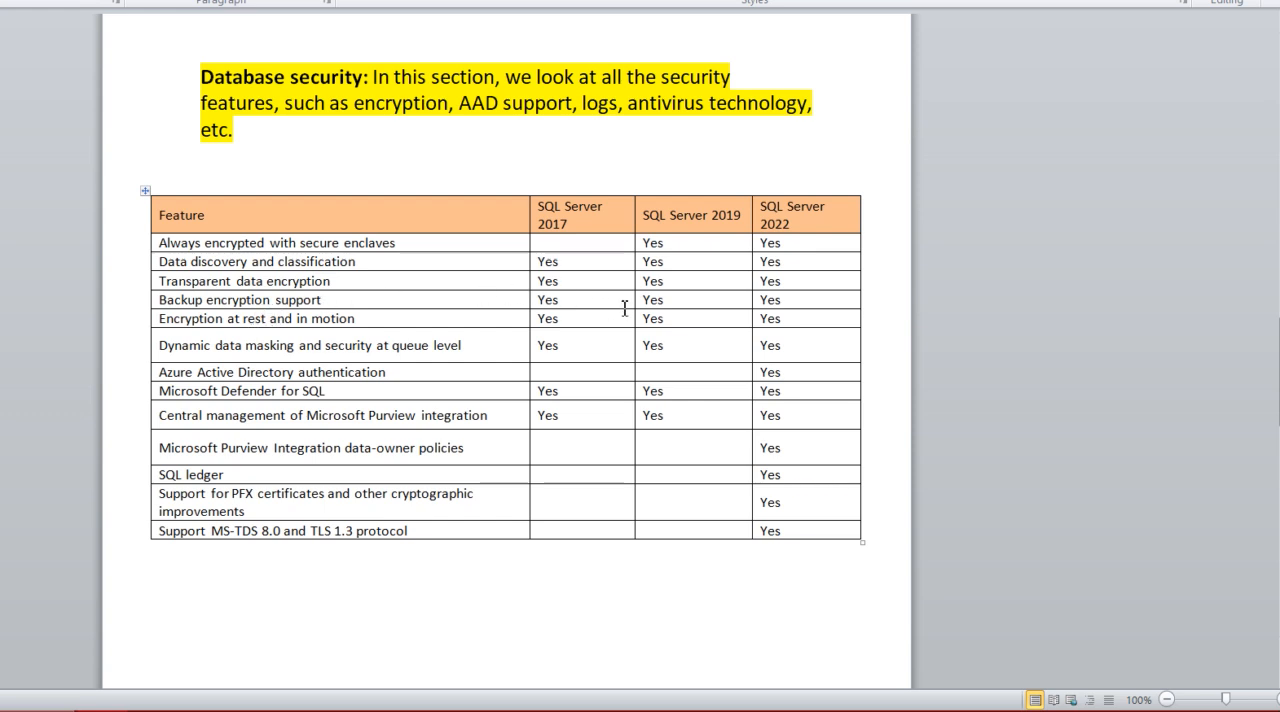
pyautogui.moveTo(280, 337)
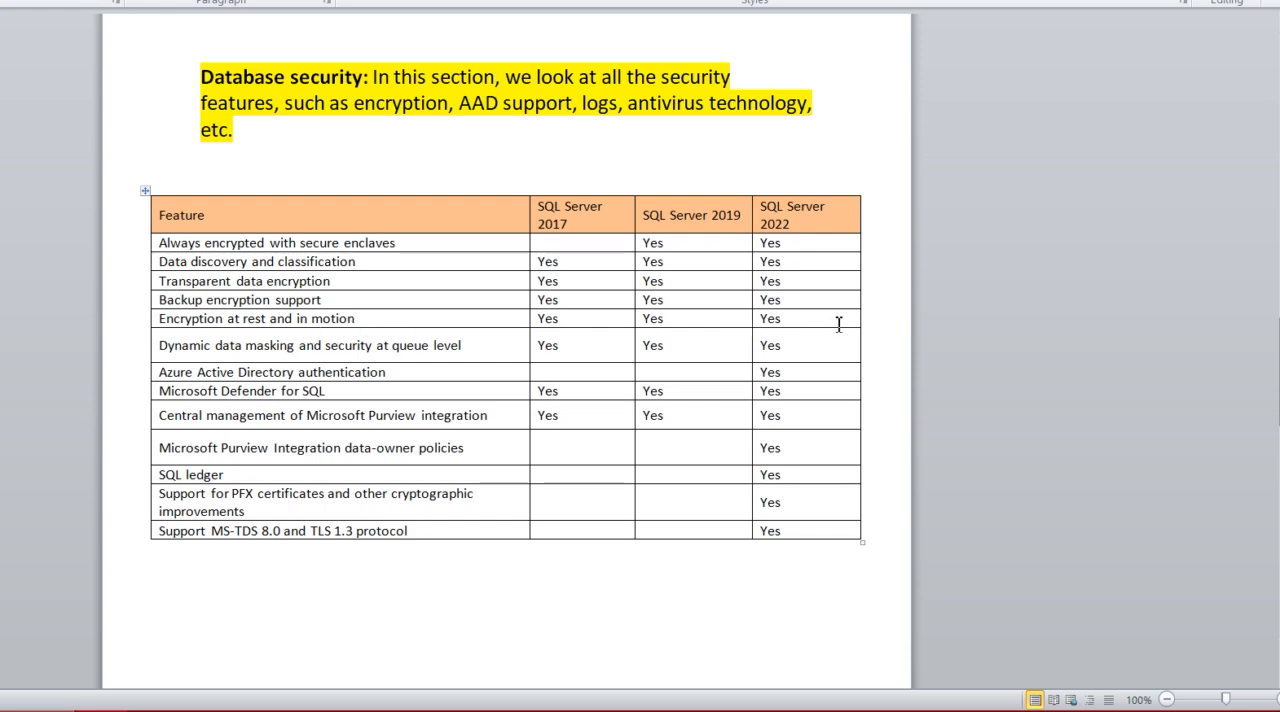
pyautogui.moveTo(328, 358)
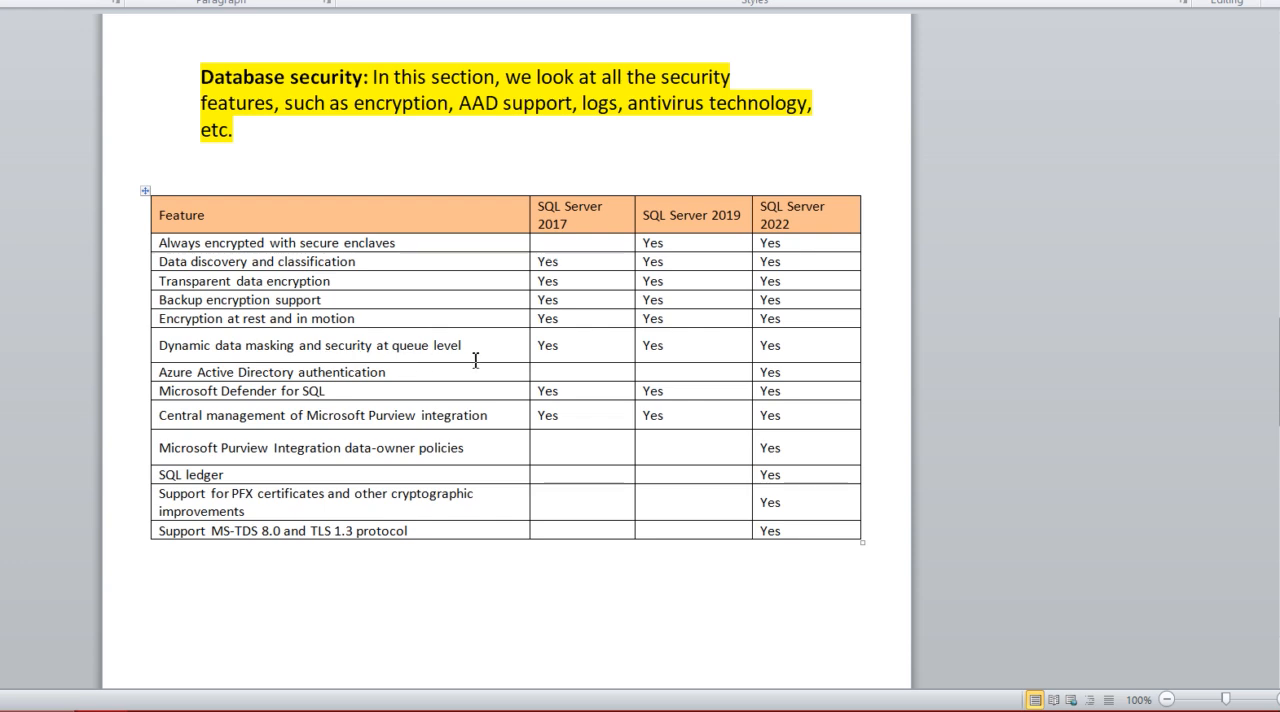
pyautogui.moveTo(737, 350)
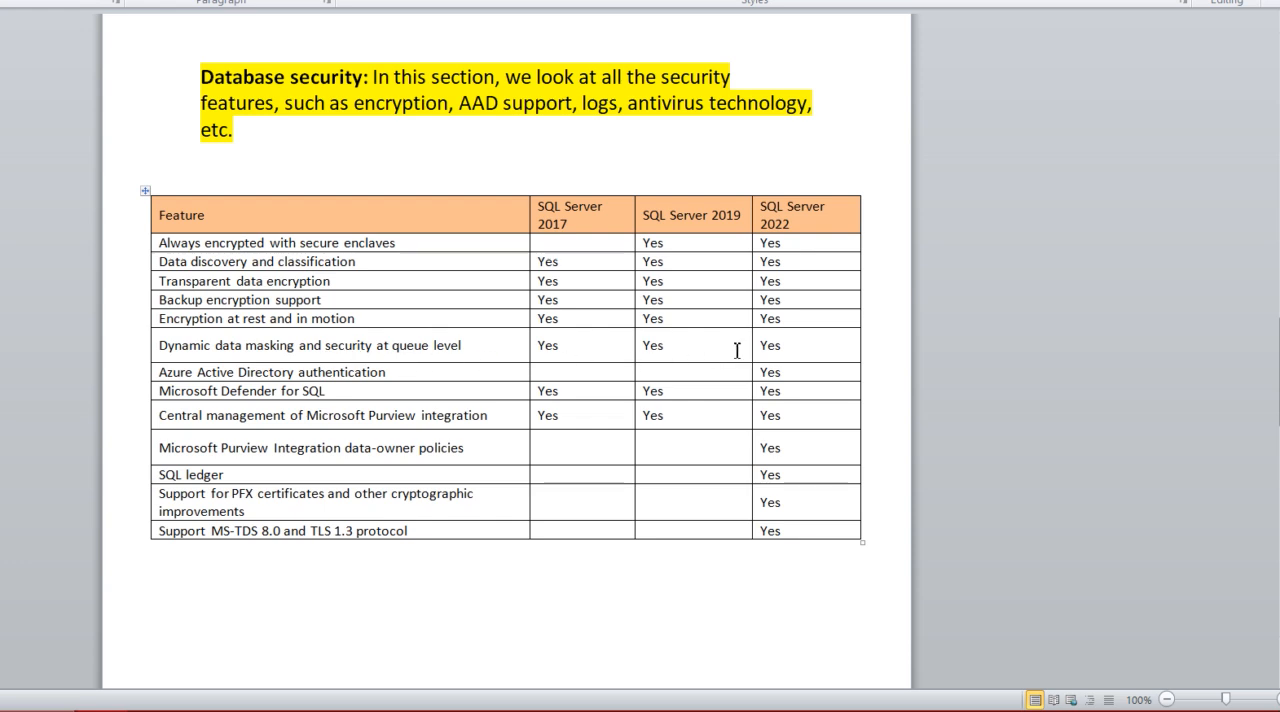
pyautogui.moveTo(387, 388)
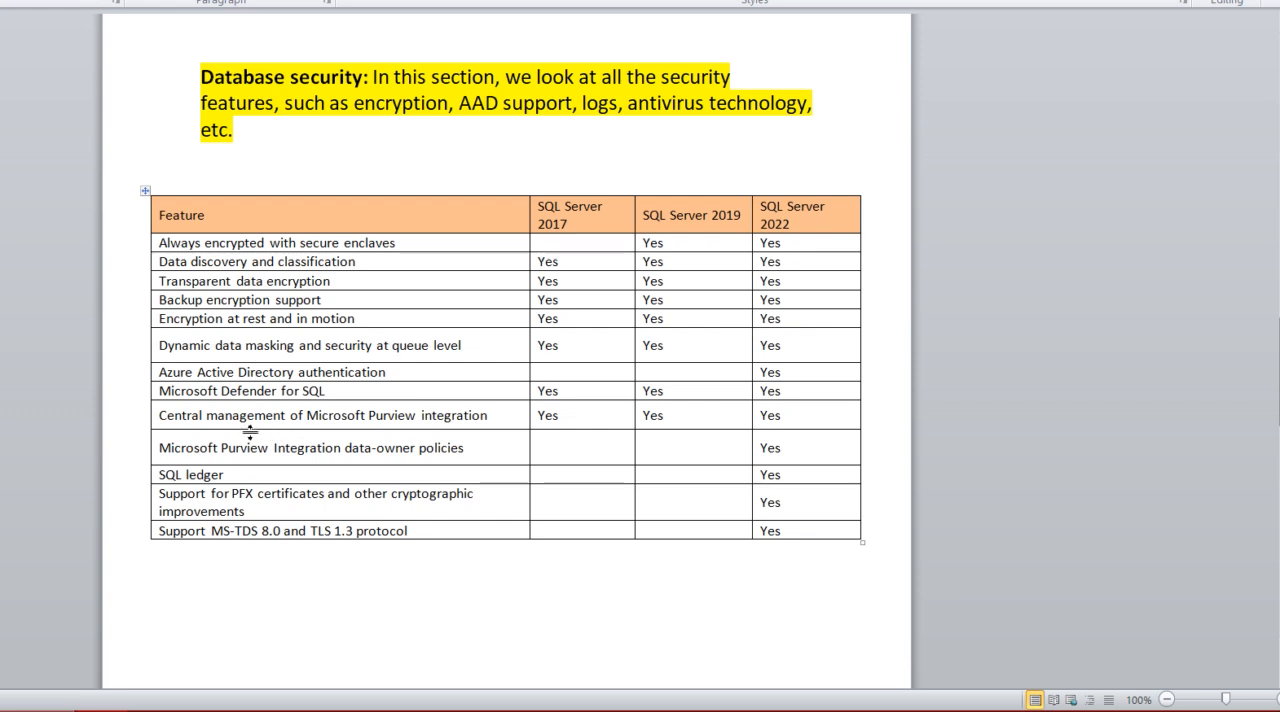
pyautogui.moveTo(359, 437)
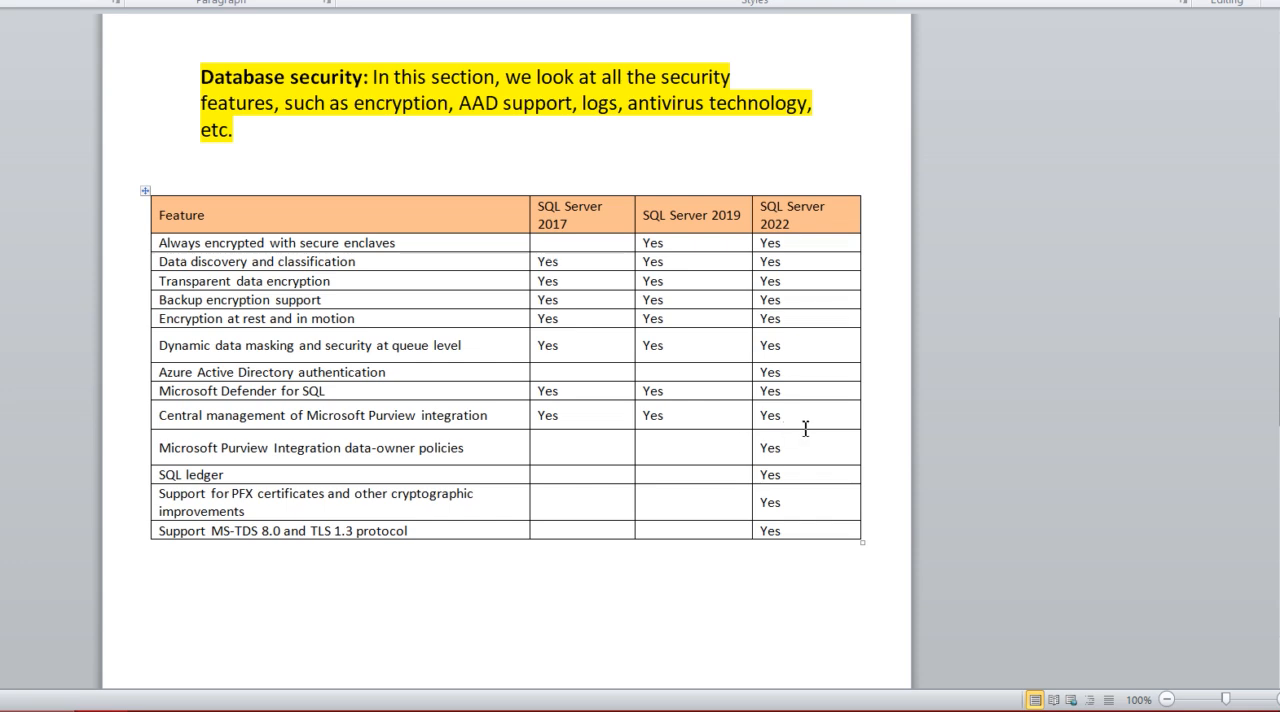
pyautogui.moveTo(302, 473)
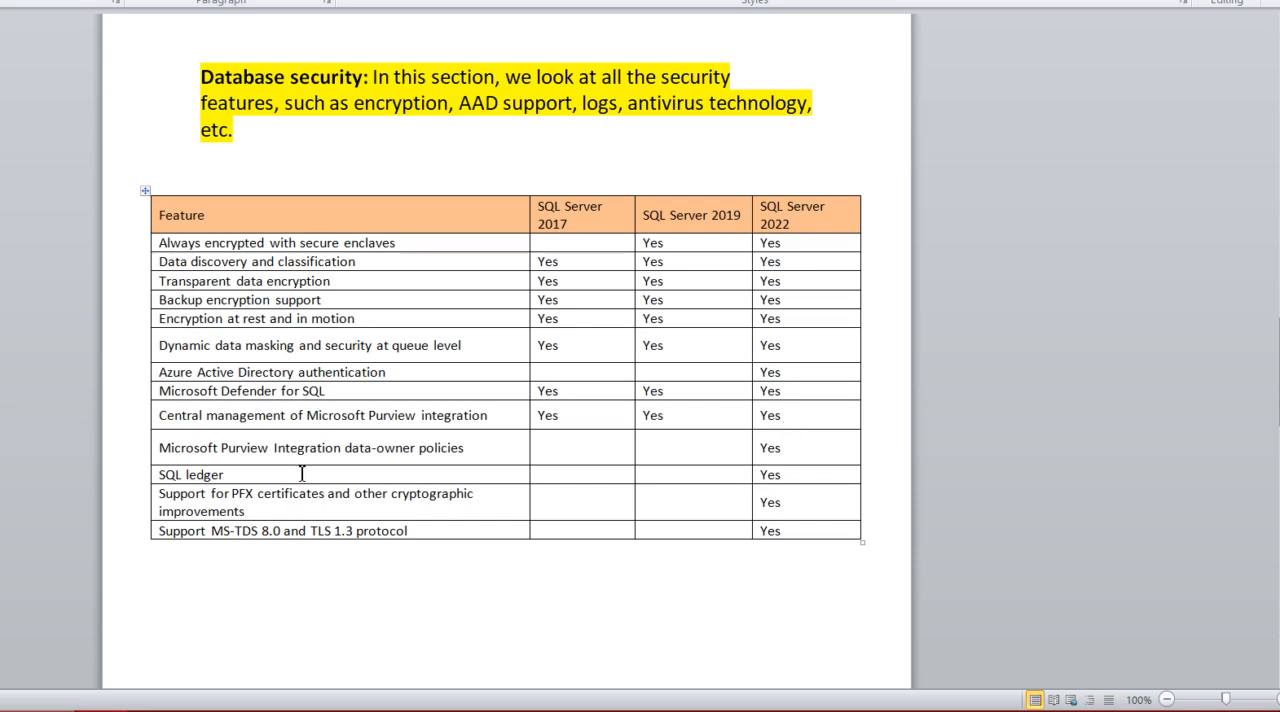
pyautogui.moveTo(470, 470)
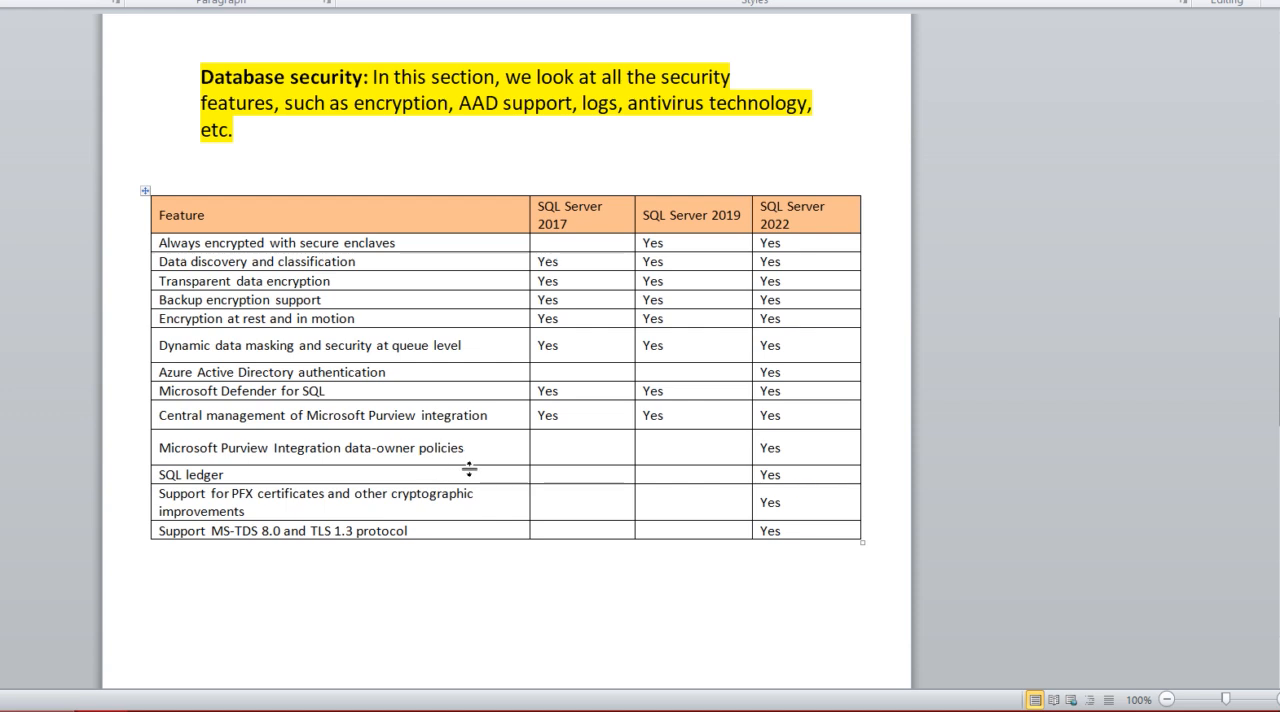
pyautogui.moveTo(816, 458)
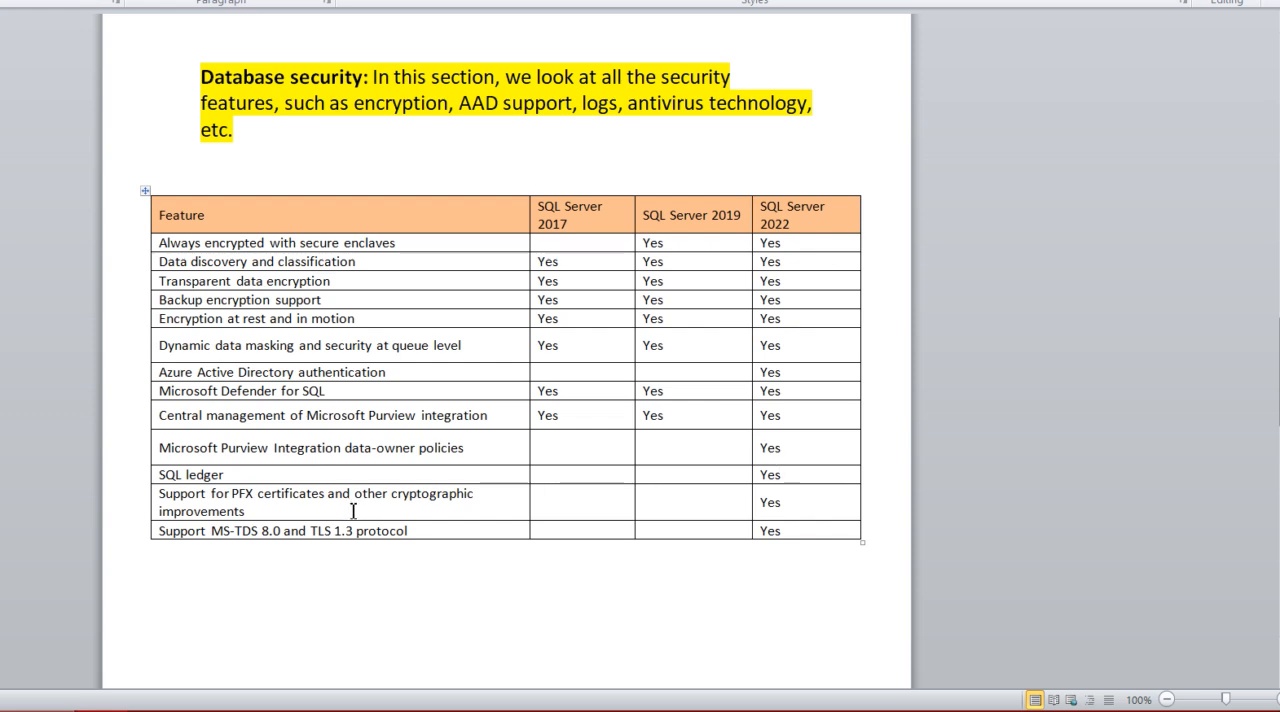
pyautogui.moveTo(432, 518)
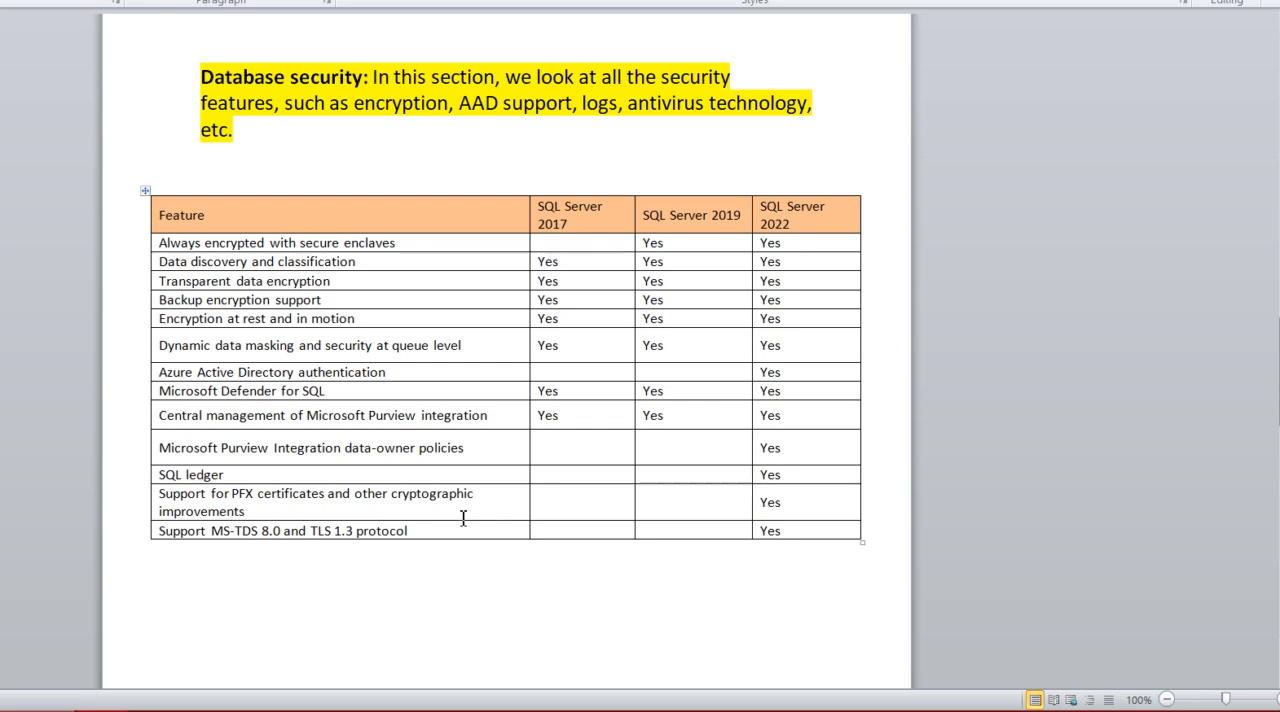
pyautogui.moveTo(808, 511)
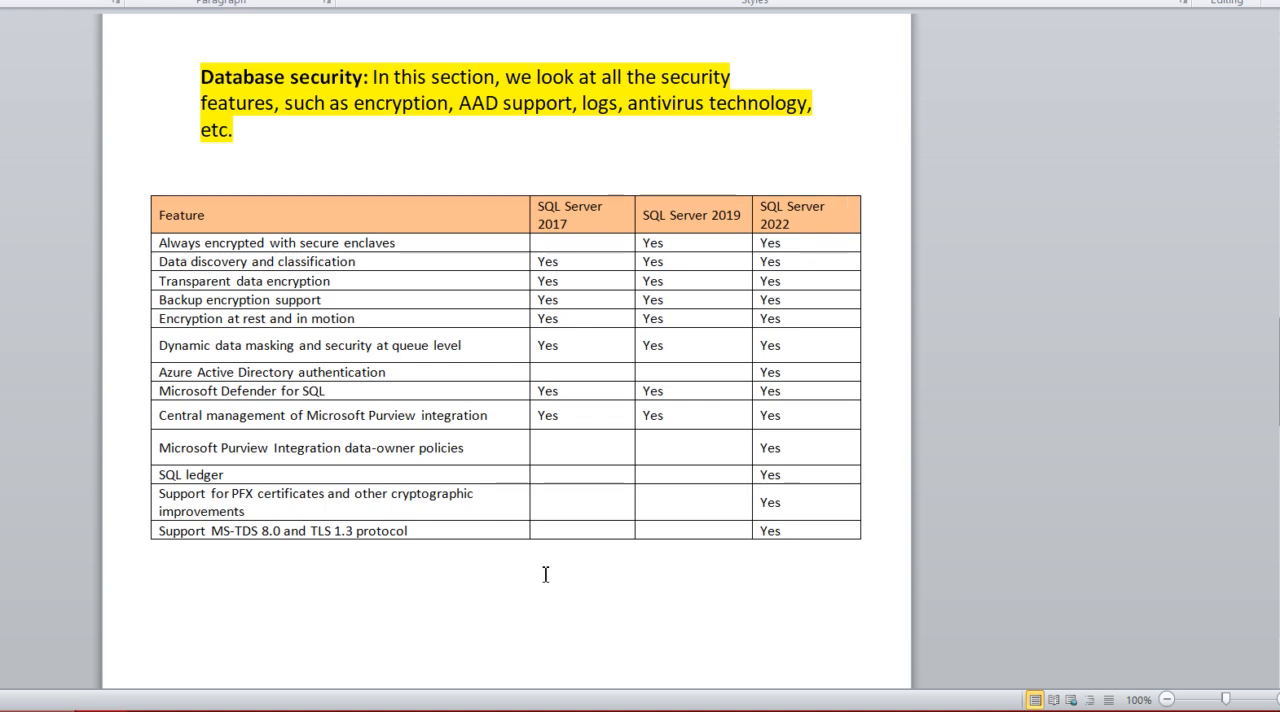
pyautogui.moveTo(757, 593)
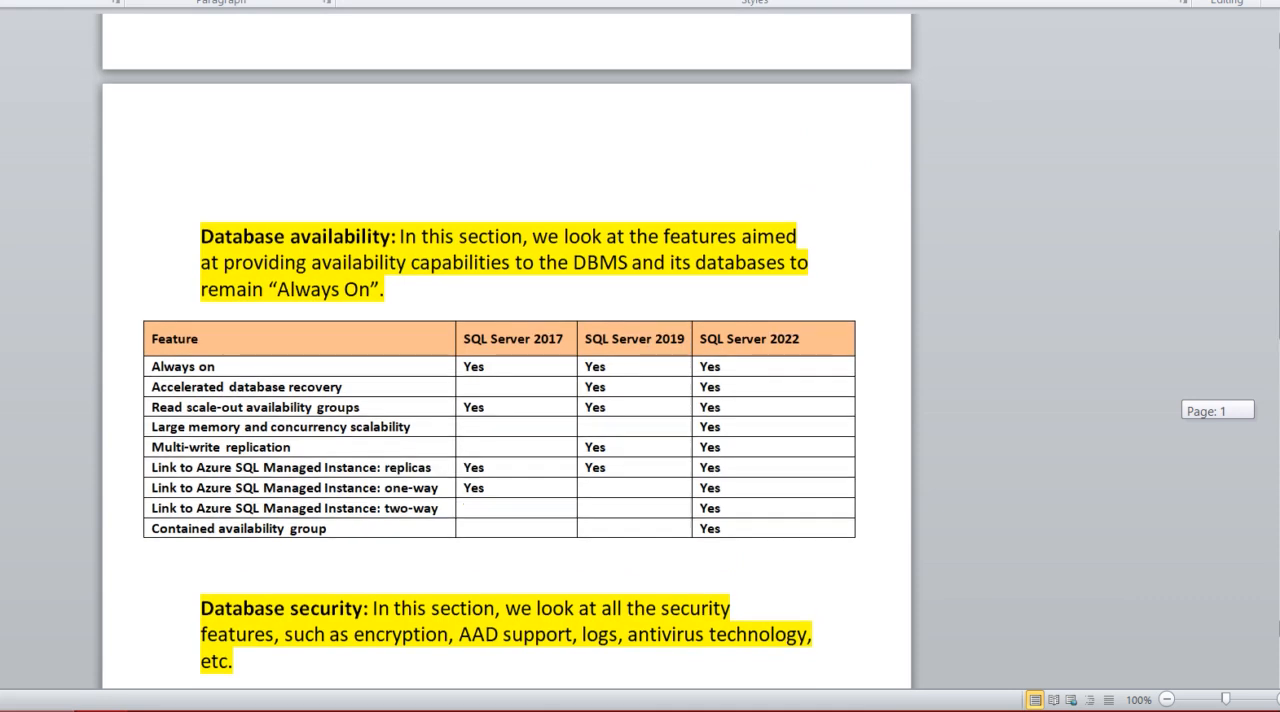
# - Return to the new-features bullet list and place the cursor after 'Time series compatibility'
pyautogui.scroll(-3)
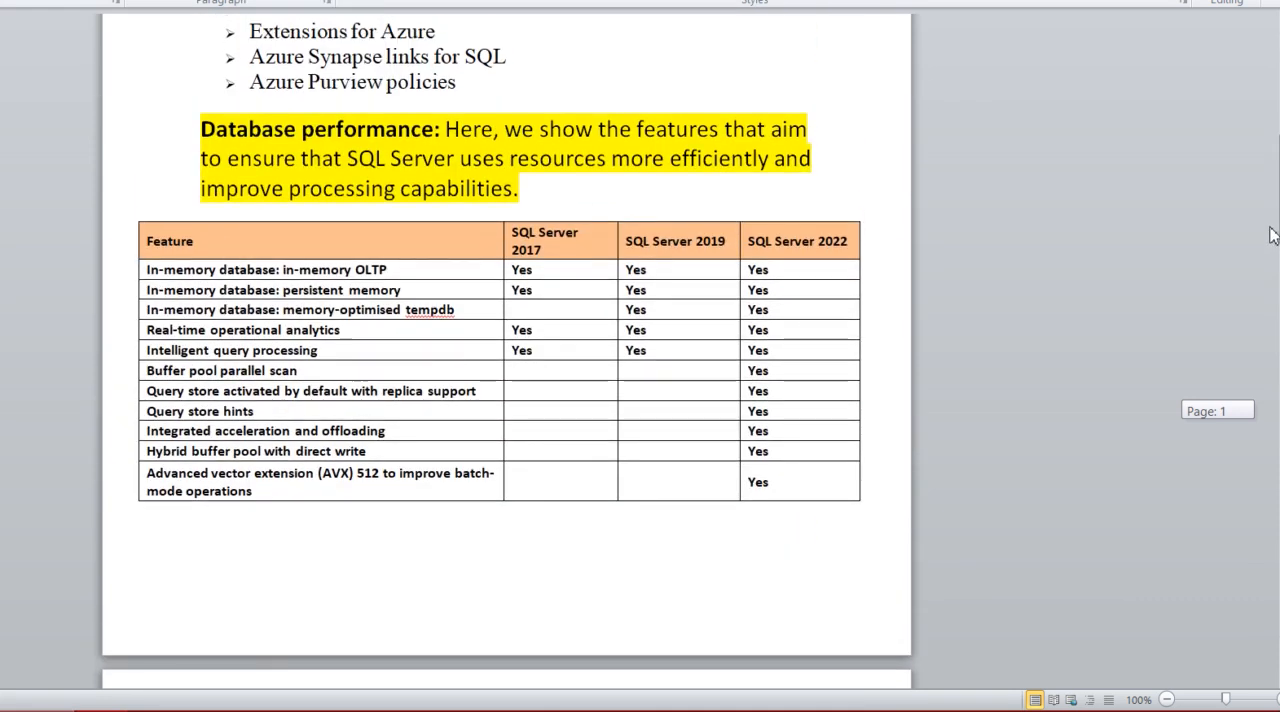
pyautogui.scroll(-3)
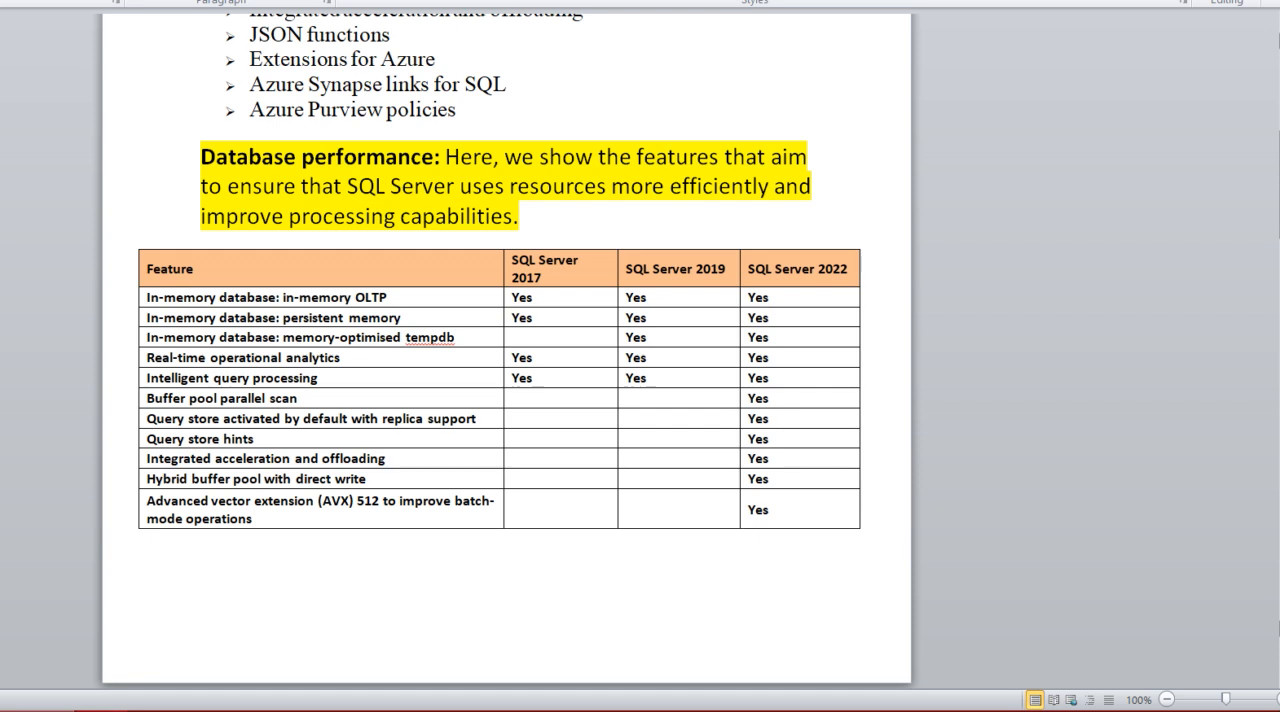
pyautogui.scroll(-3)
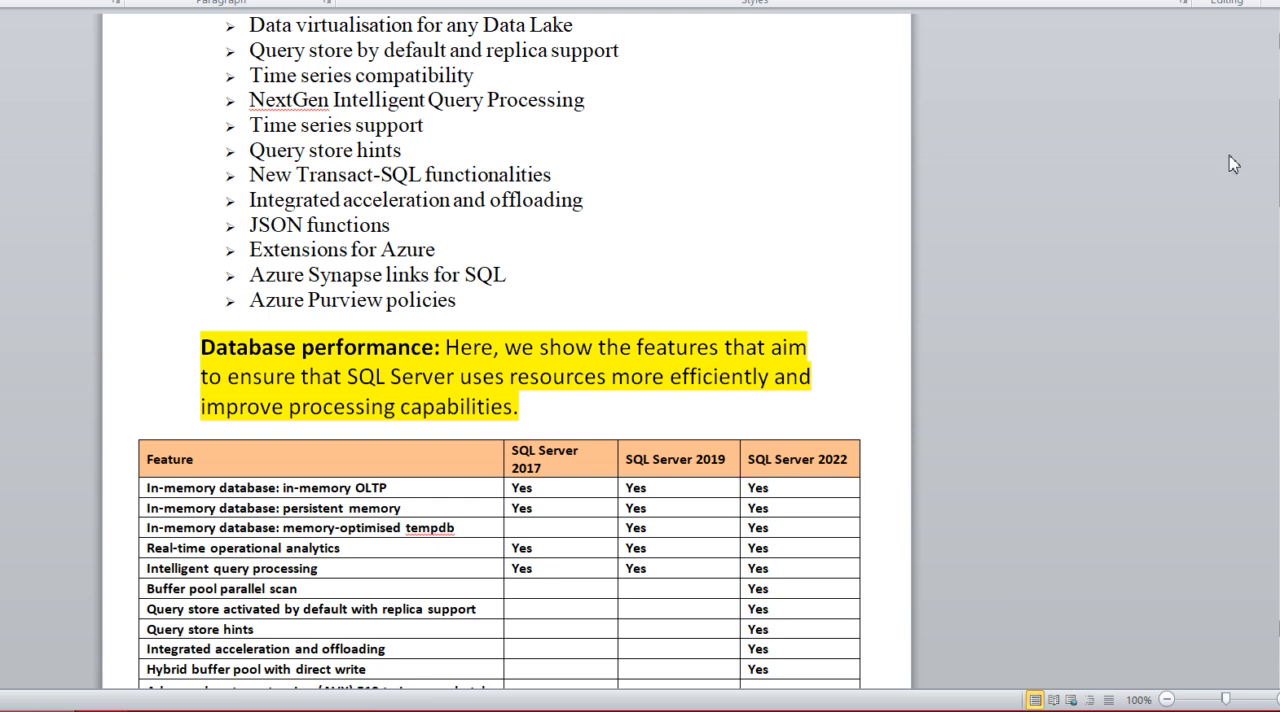
pyautogui.click(474, 75)
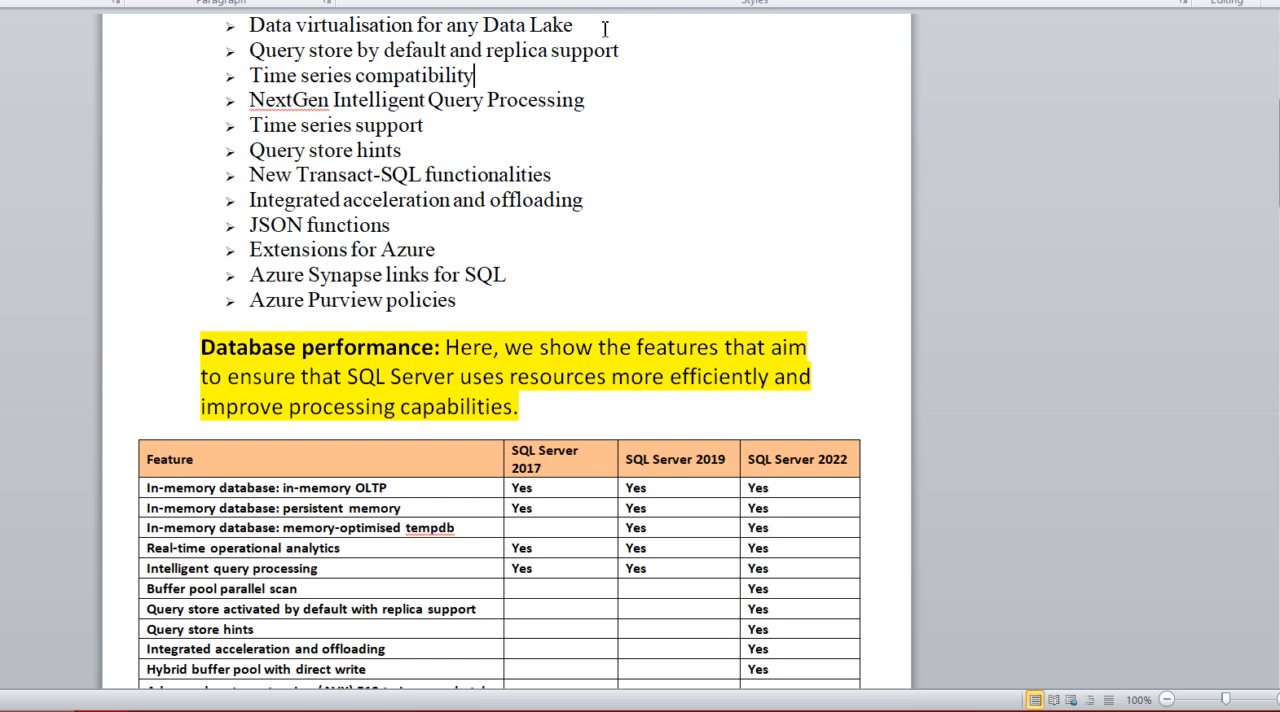
pyautogui.moveTo(178, 143)
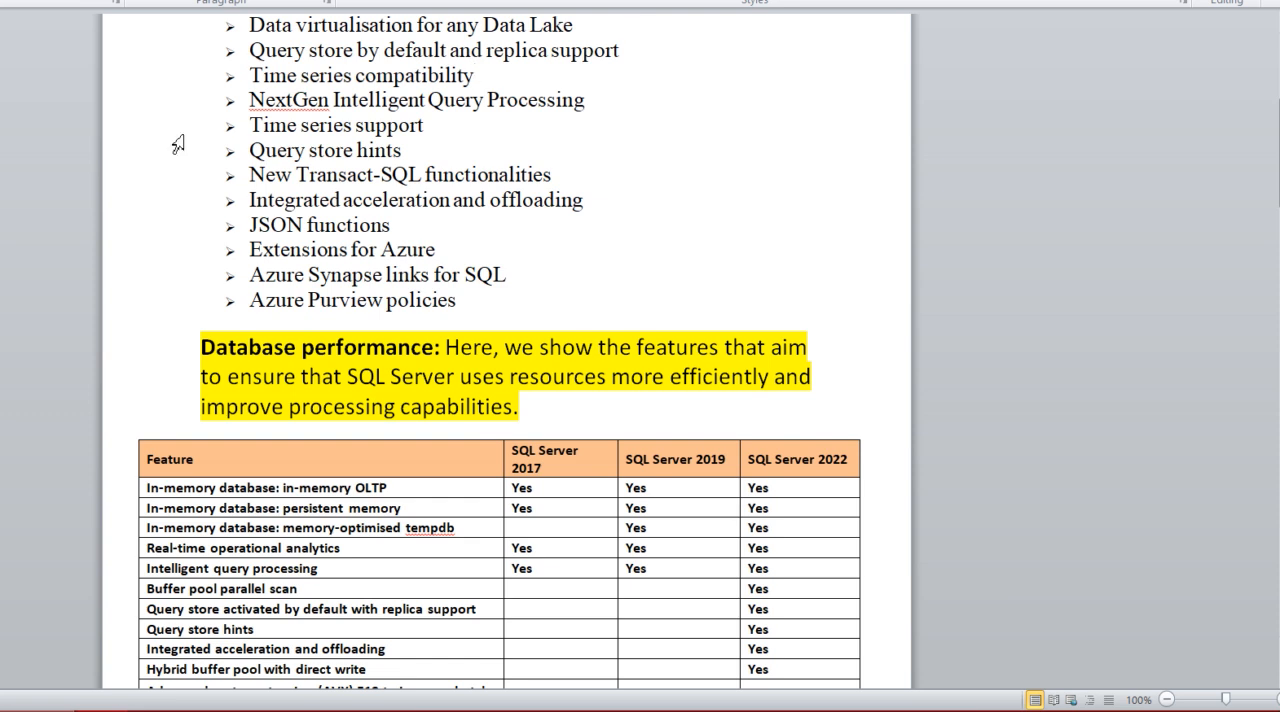
pyautogui.moveTo(148, 111)
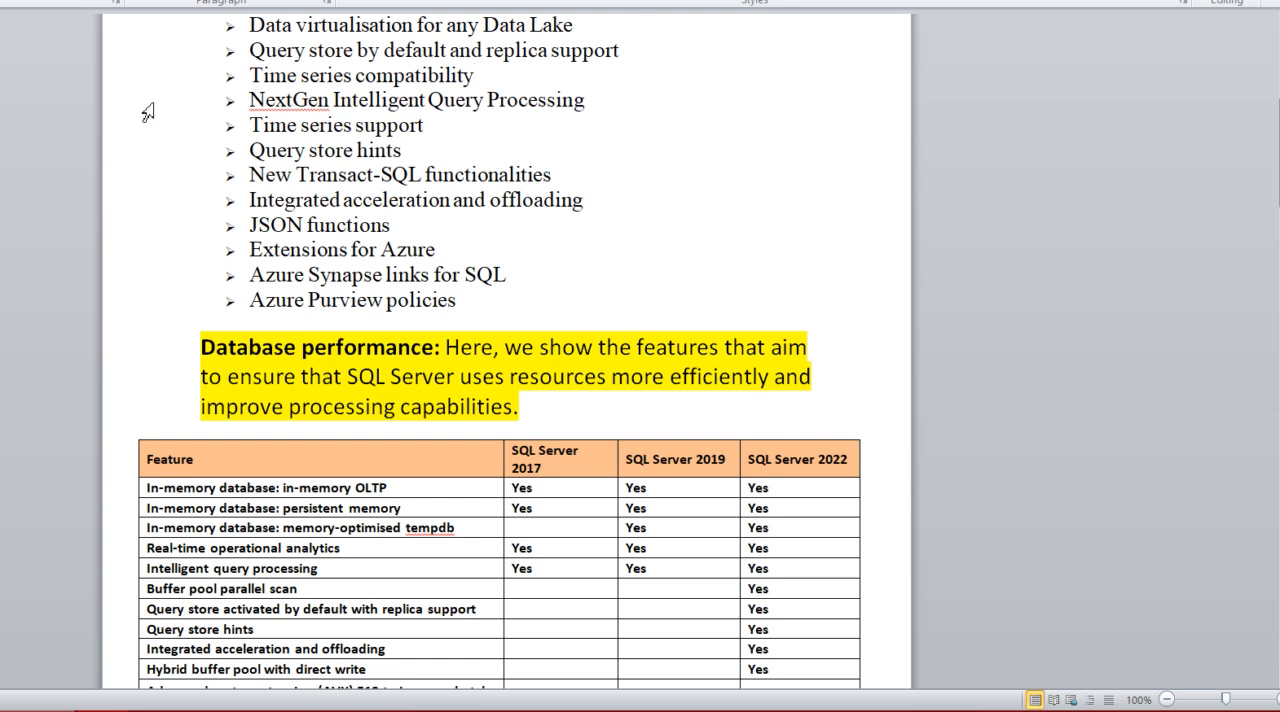
pyautogui.moveTo(135, 96)
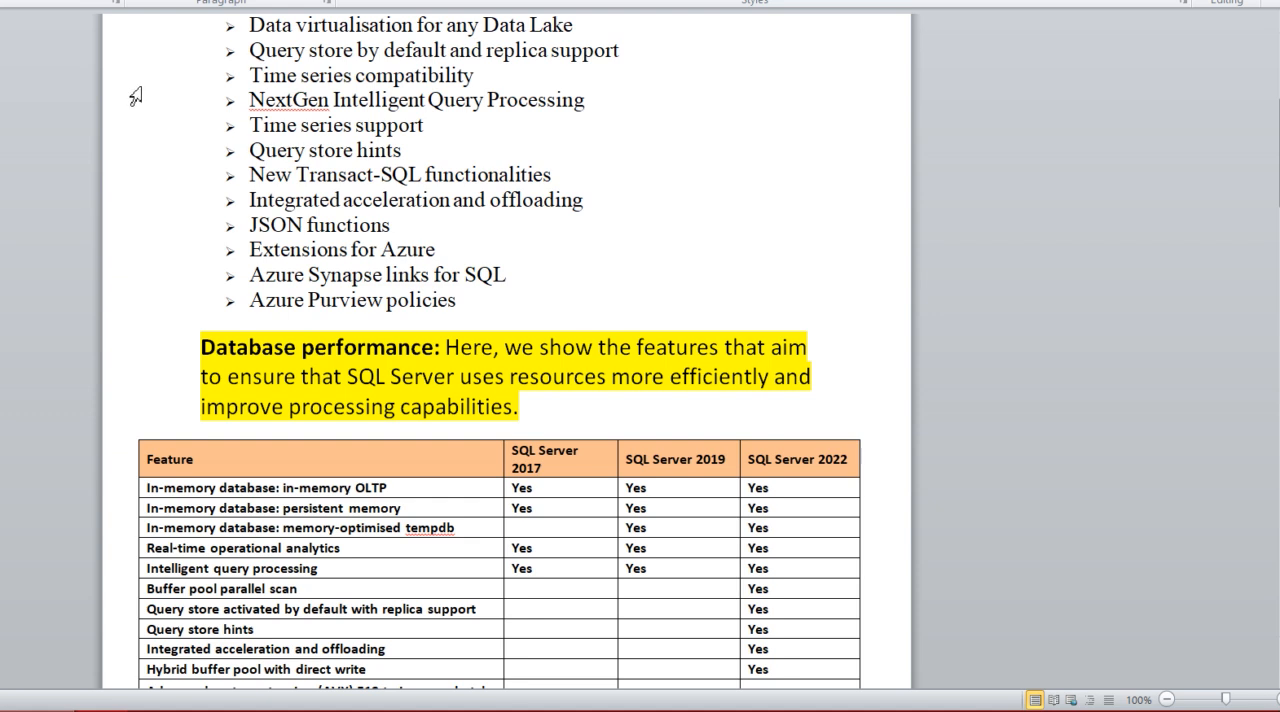
pyautogui.moveTo(117, 80)
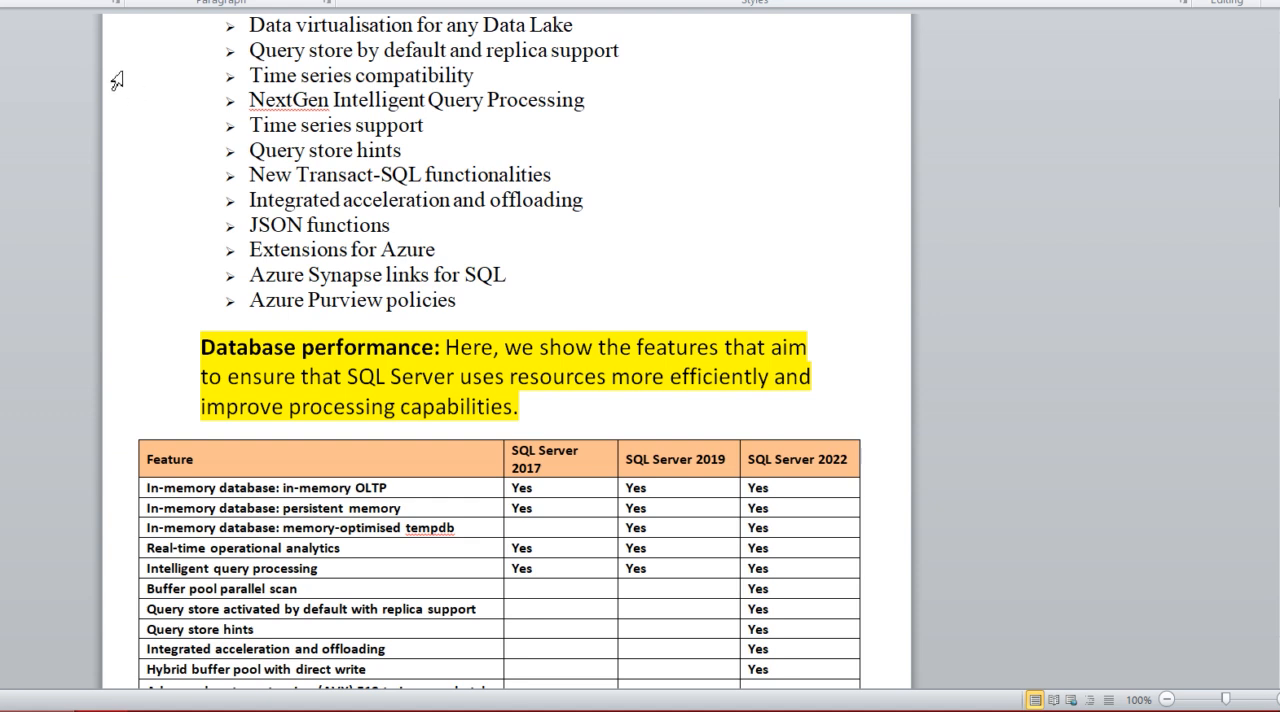